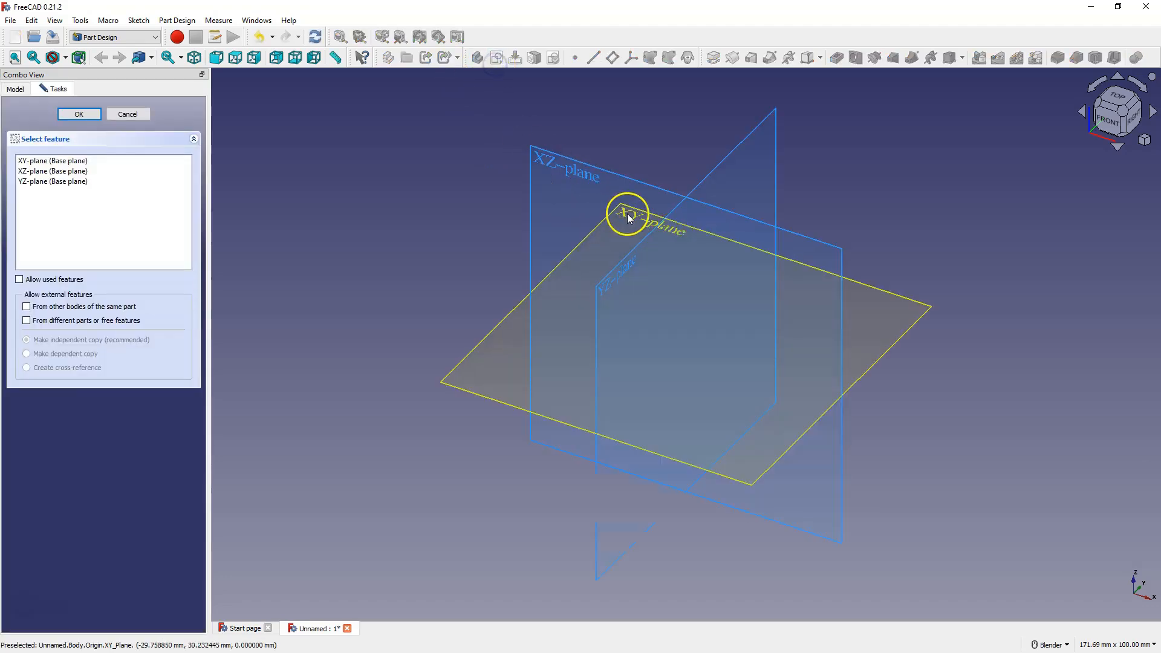
Step: Attach a new sketch to the XY plane, draw a rectangle, and close the Sketcher
left_click(79, 114)
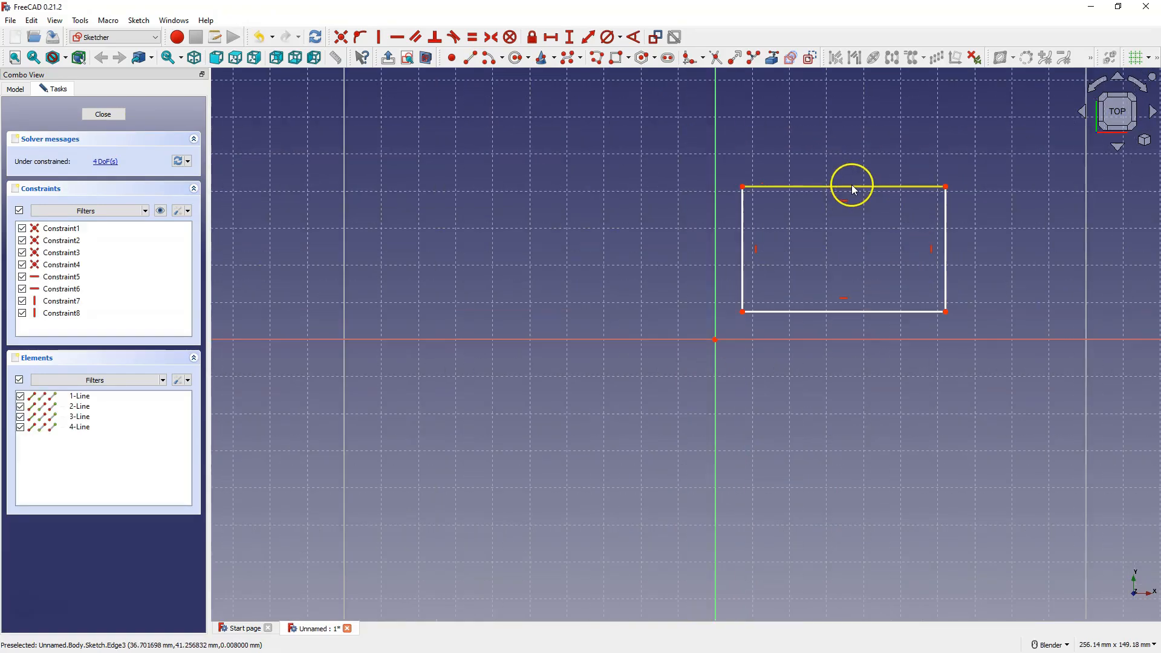
left_click(103, 114)
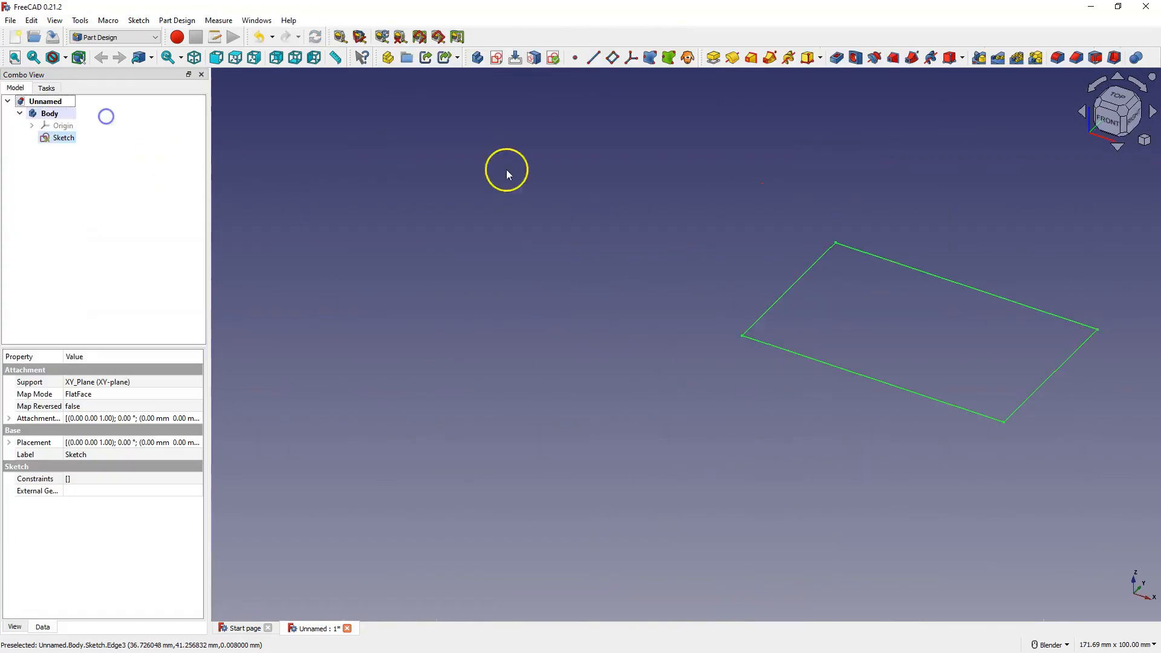
Step: Preview a pad of the rectangle sketch, cancel it, and reopen the sketch
left_click(713, 57)
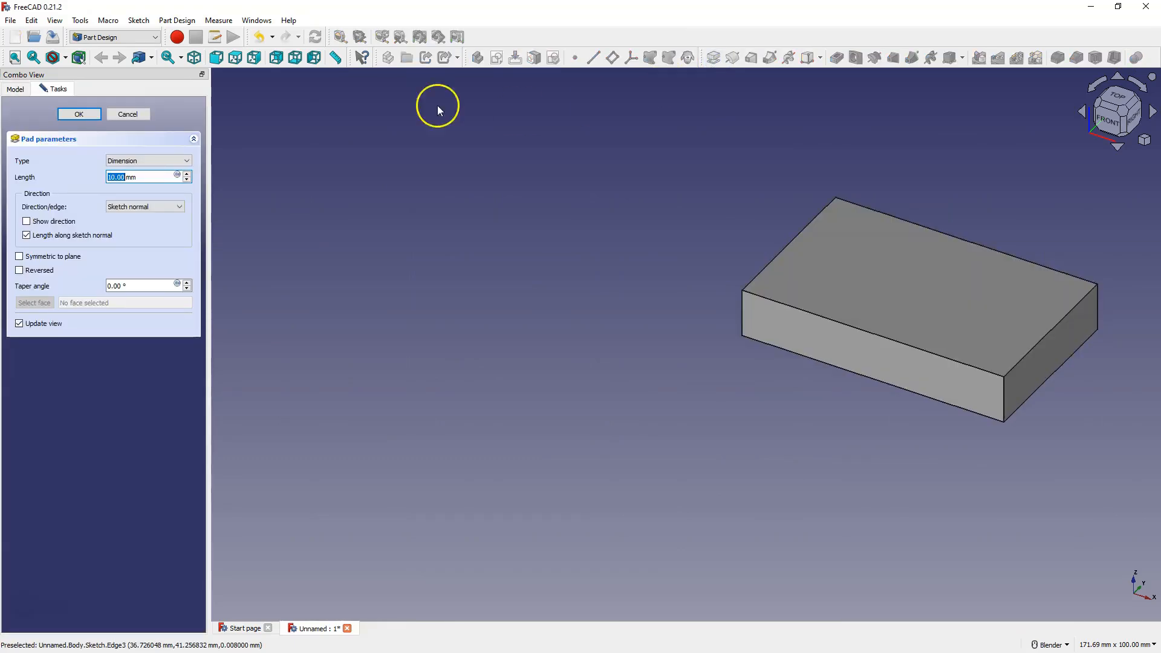
left_click(126, 113)
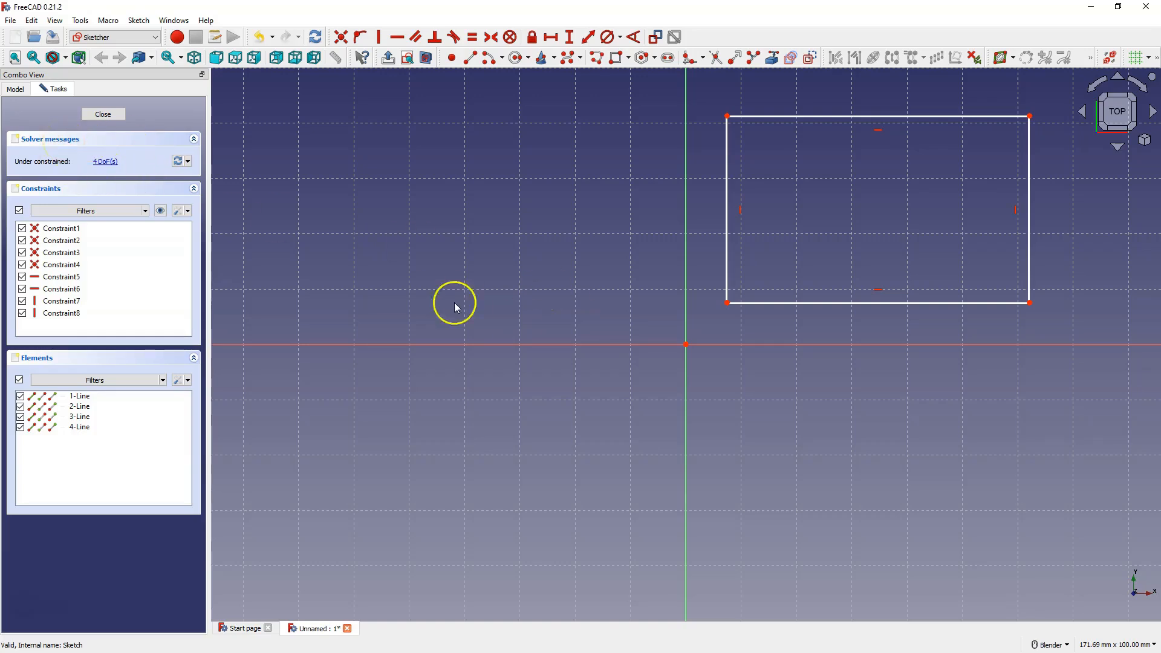
Step: Delete Constraint8 and zoom in to test whether the top-right corner is joined
scroll("down", 3)
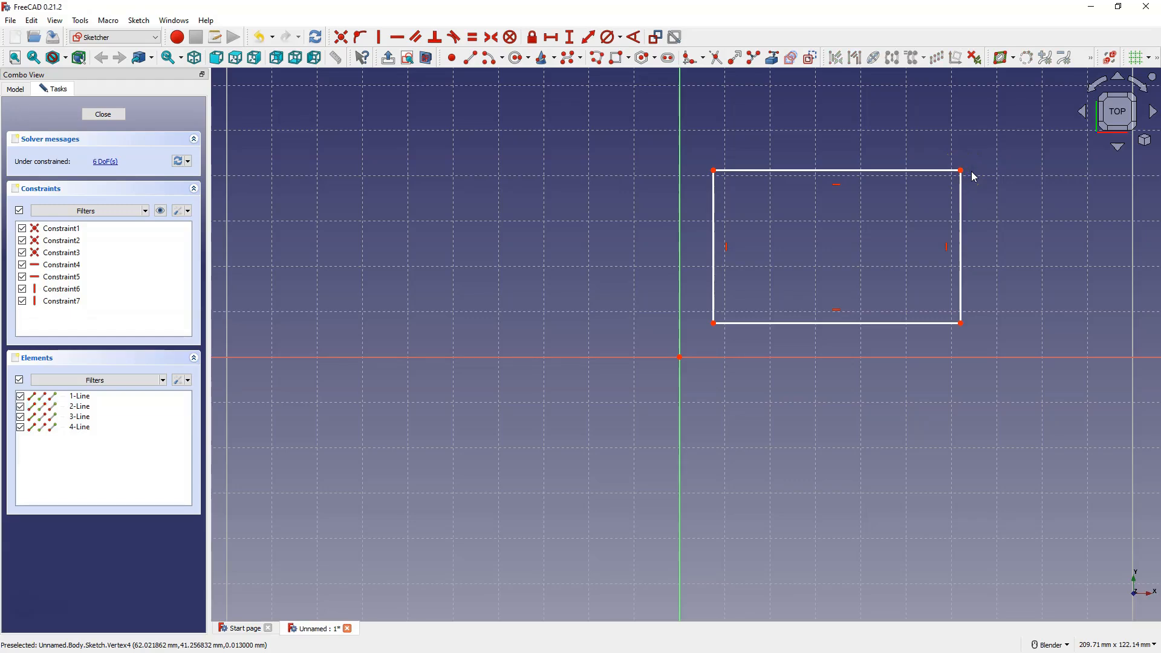
scroll("down", 3)
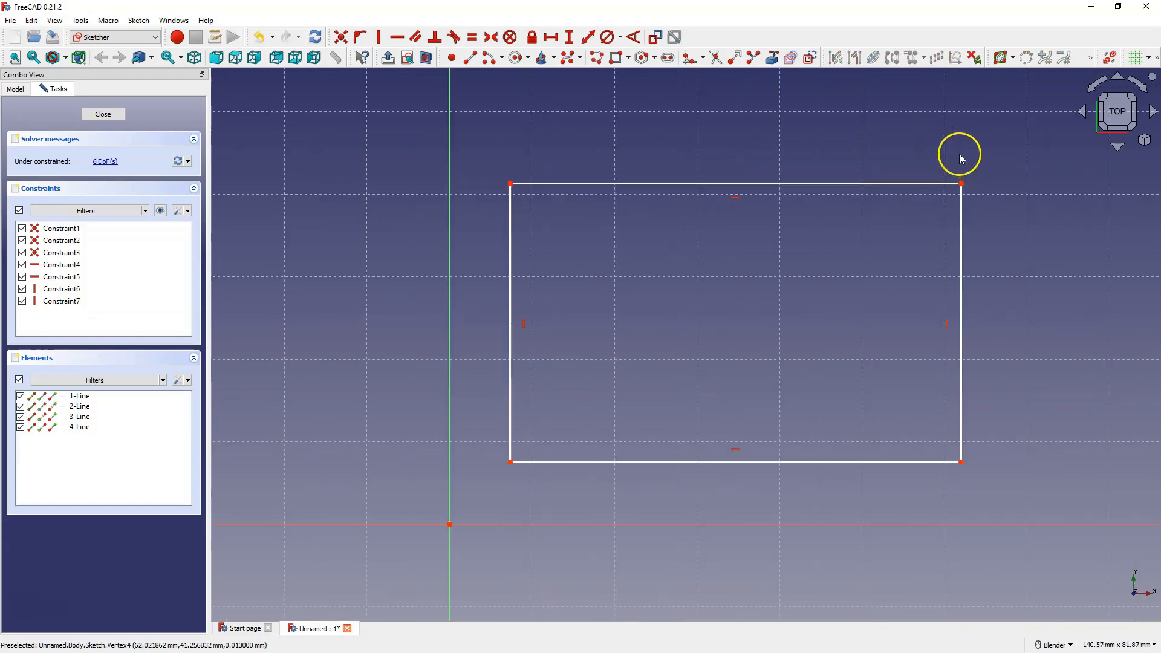
scroll("down", 3)
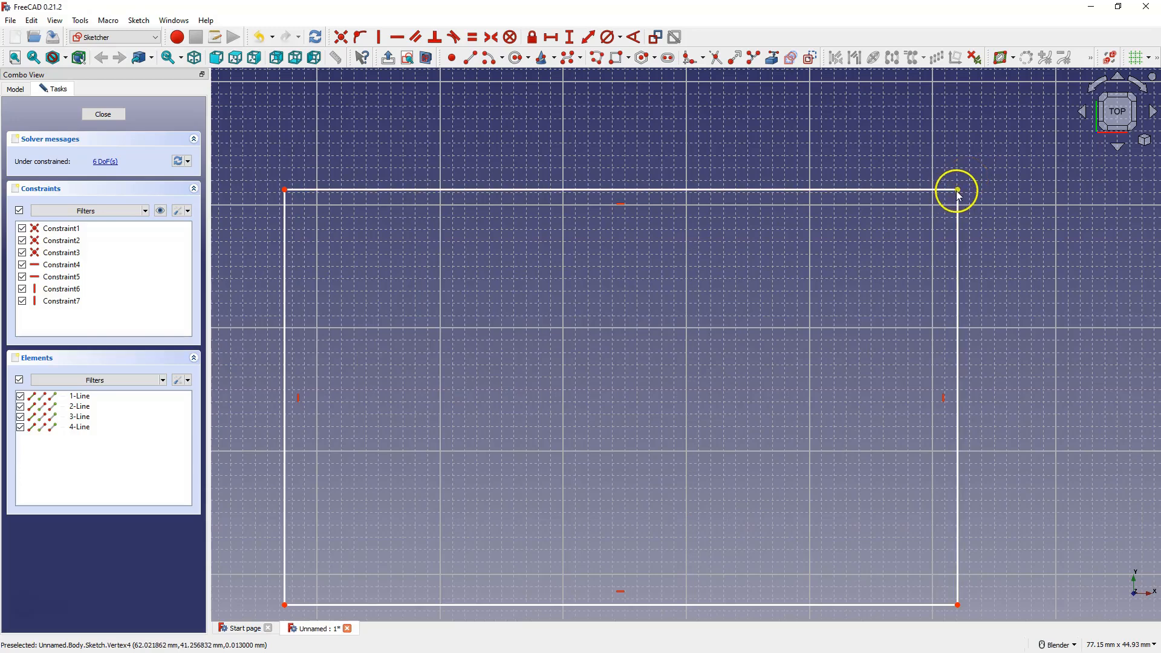
left_click_drag(957, 190, 970, 191)
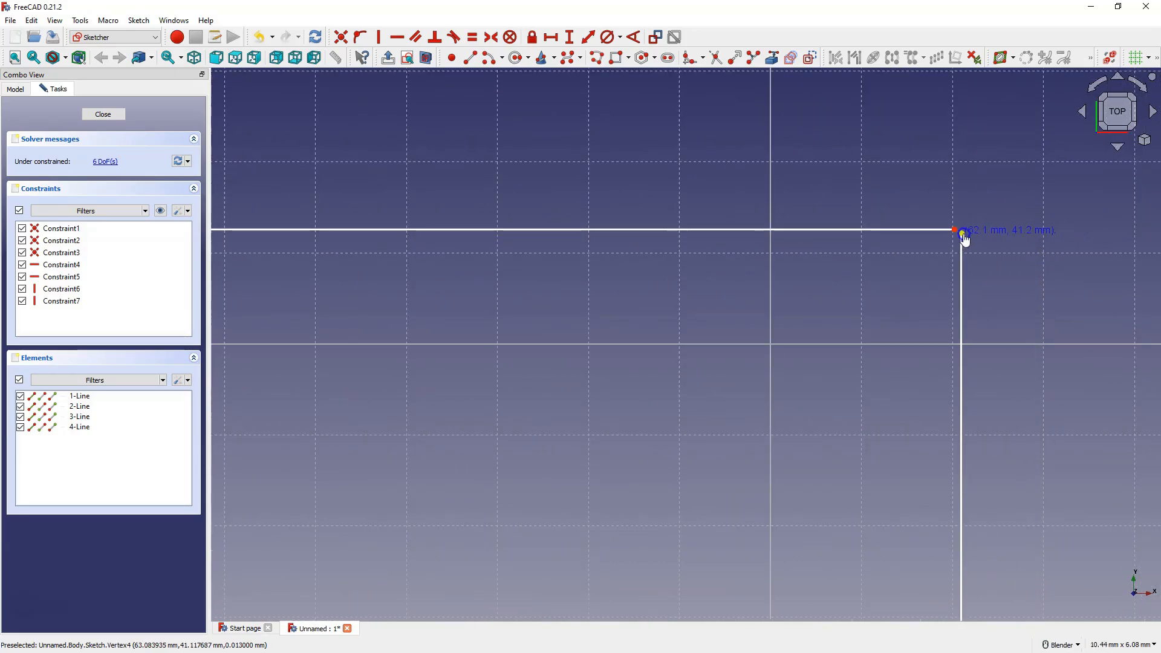
scroll("up", 3)
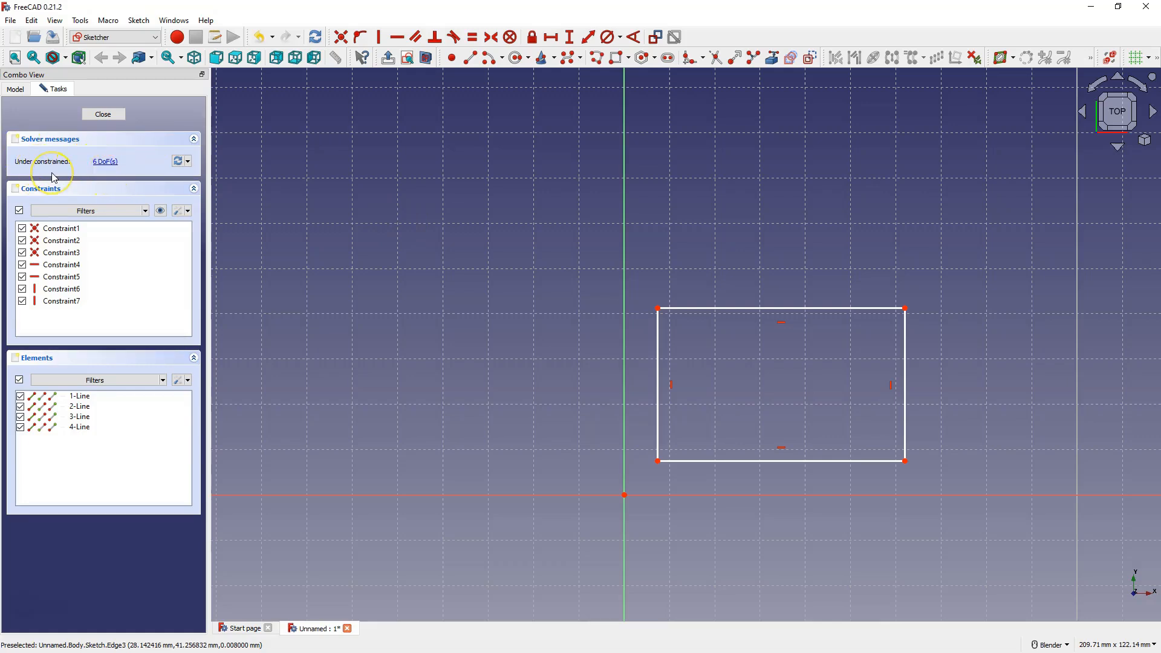
mouse_move(466, 248)
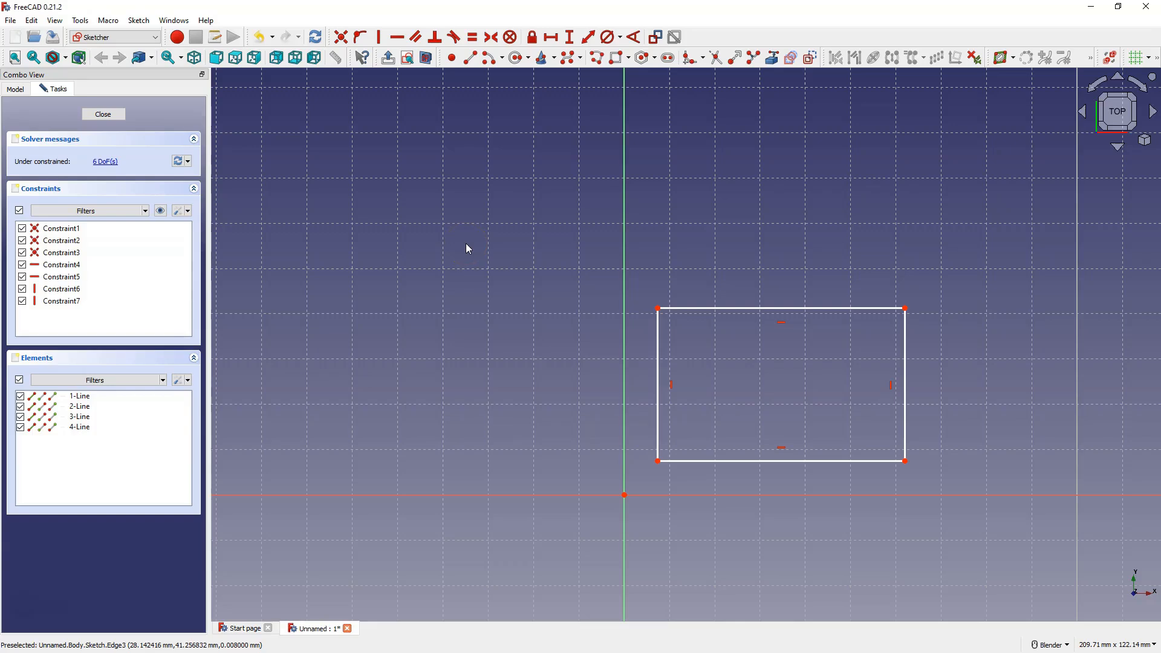
mouse_move(647, 310)
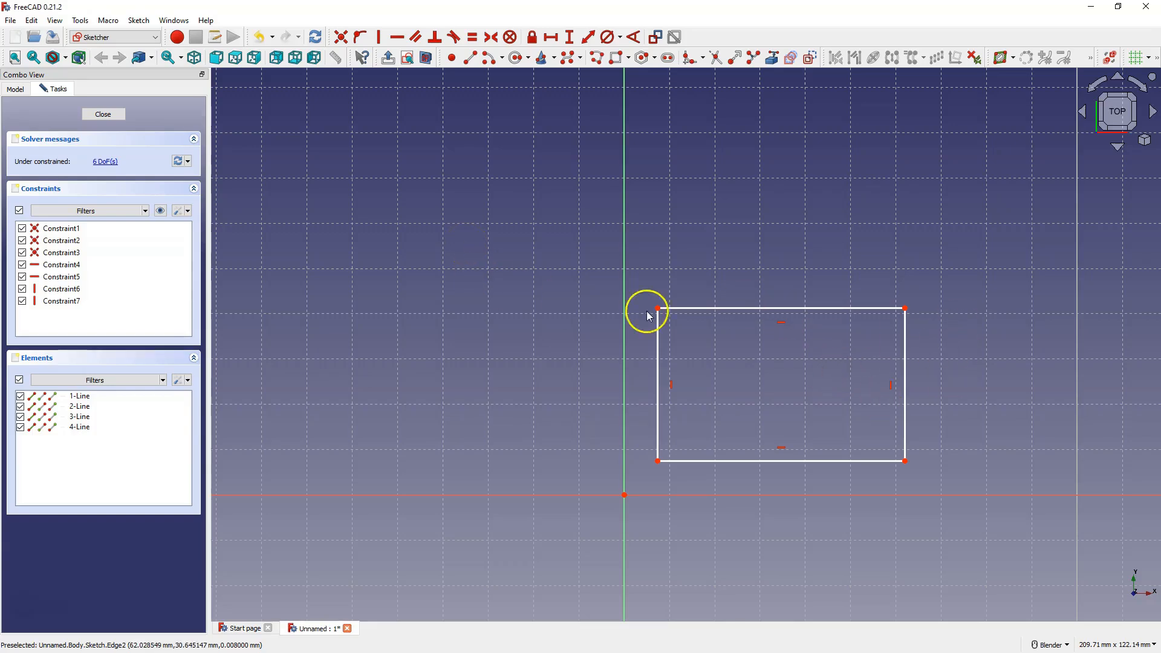
Step: Close the sketch, then cancel the pad attempt that produces no solid
left_click(103, 114)
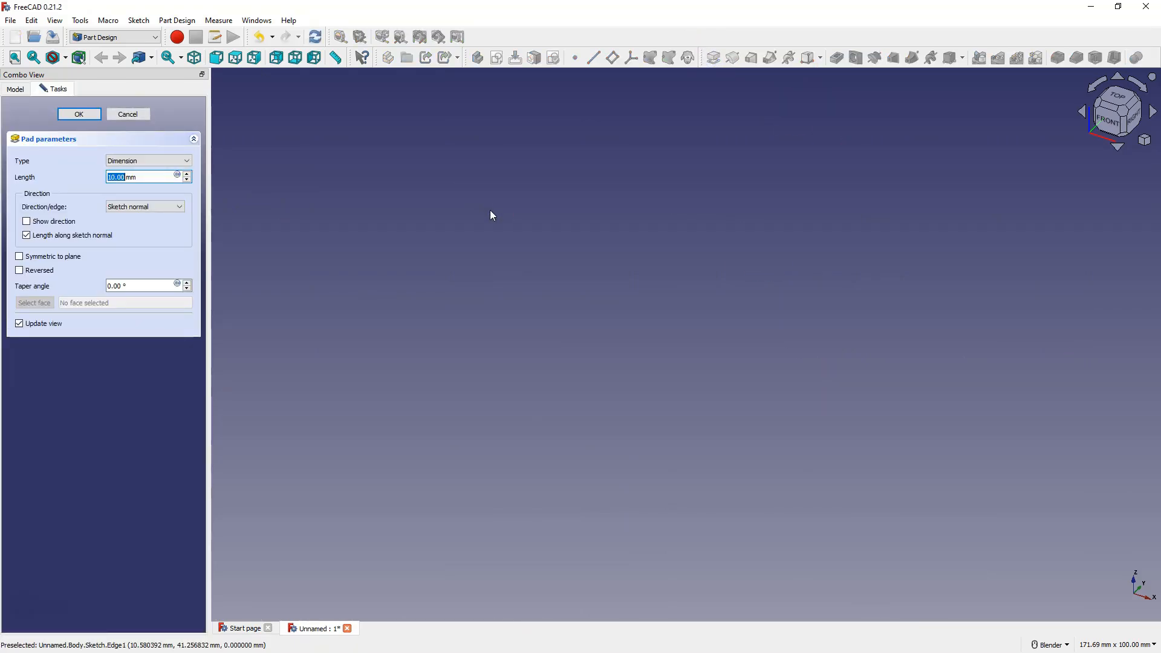
left_click(127, 115)
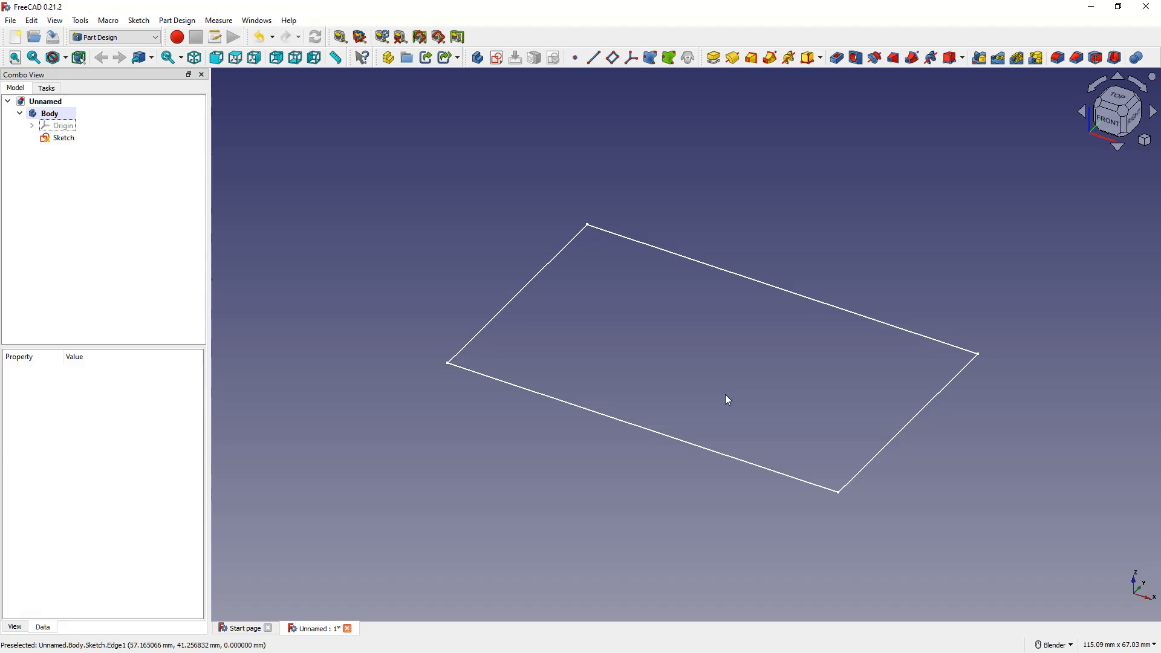
mouse_move(722, 393)
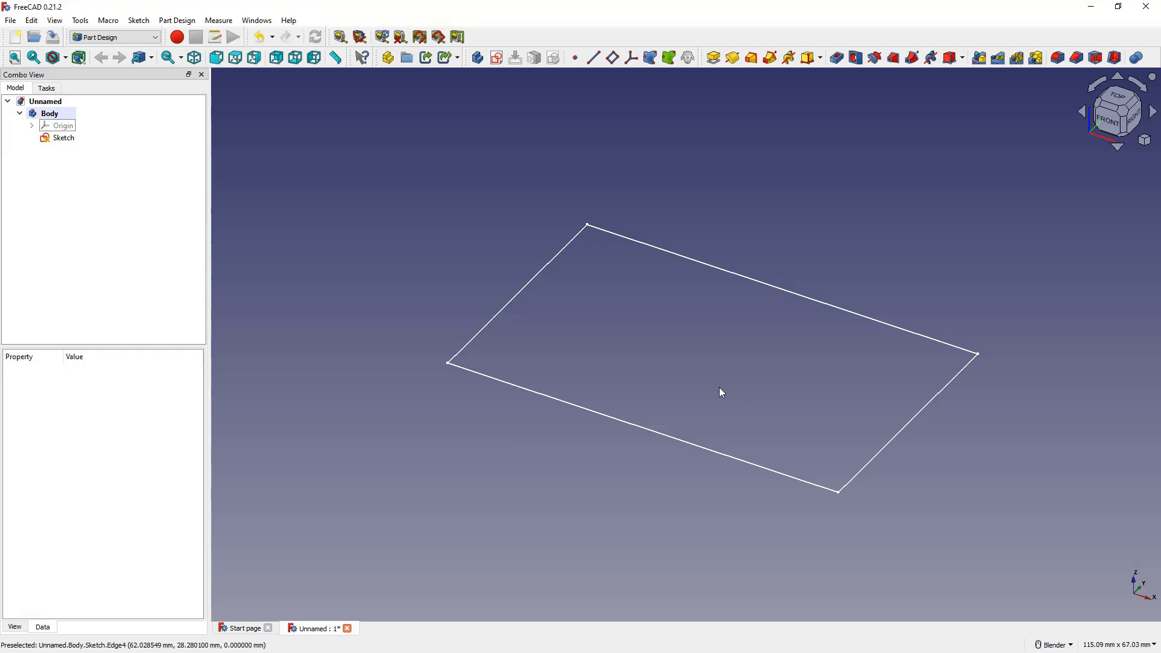
Step: Validate Sketch, highlight its troublesome vertices, close validation, and reopen the sketch
left_click(63, 137)
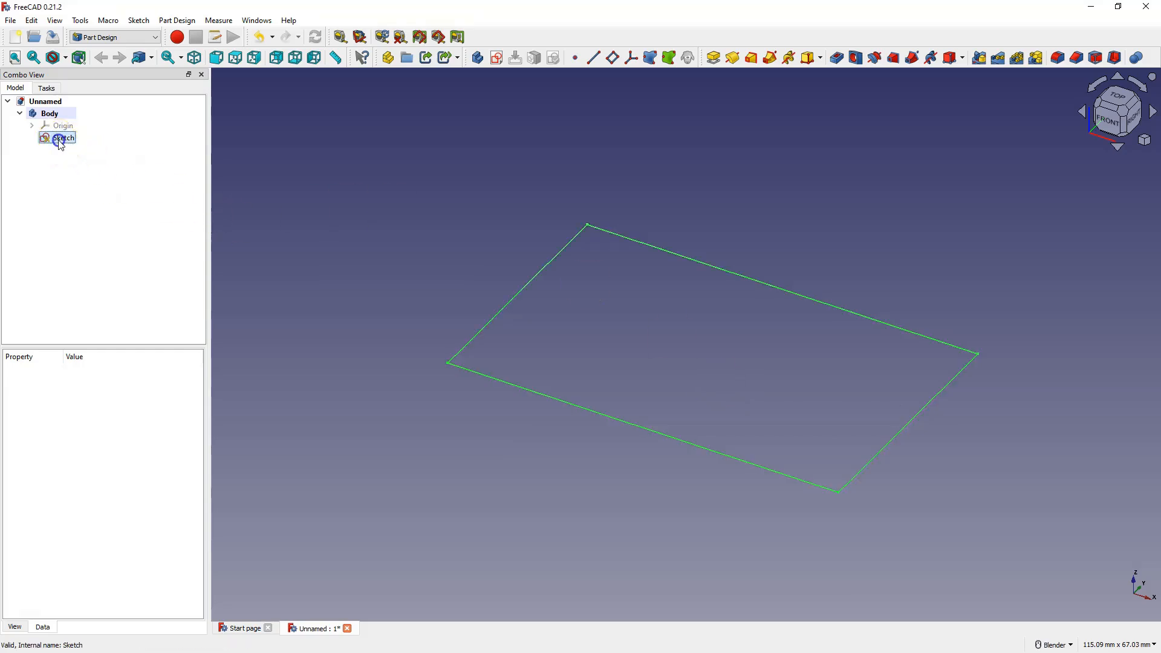
left_click(63, 139)
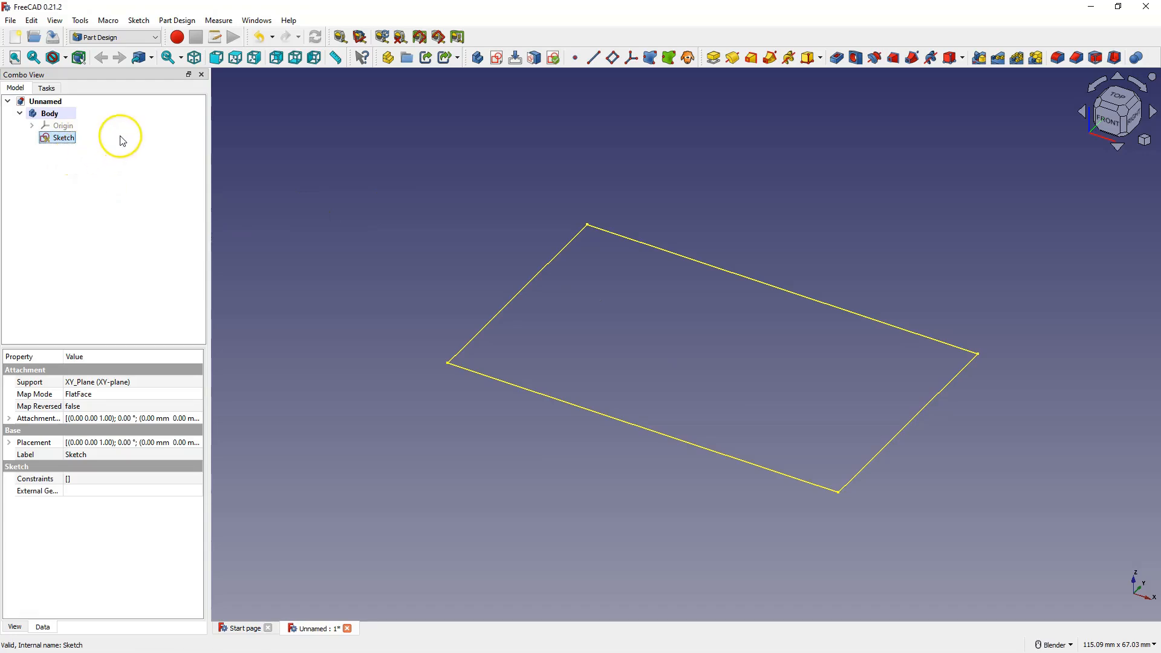
left_click(138, 20)
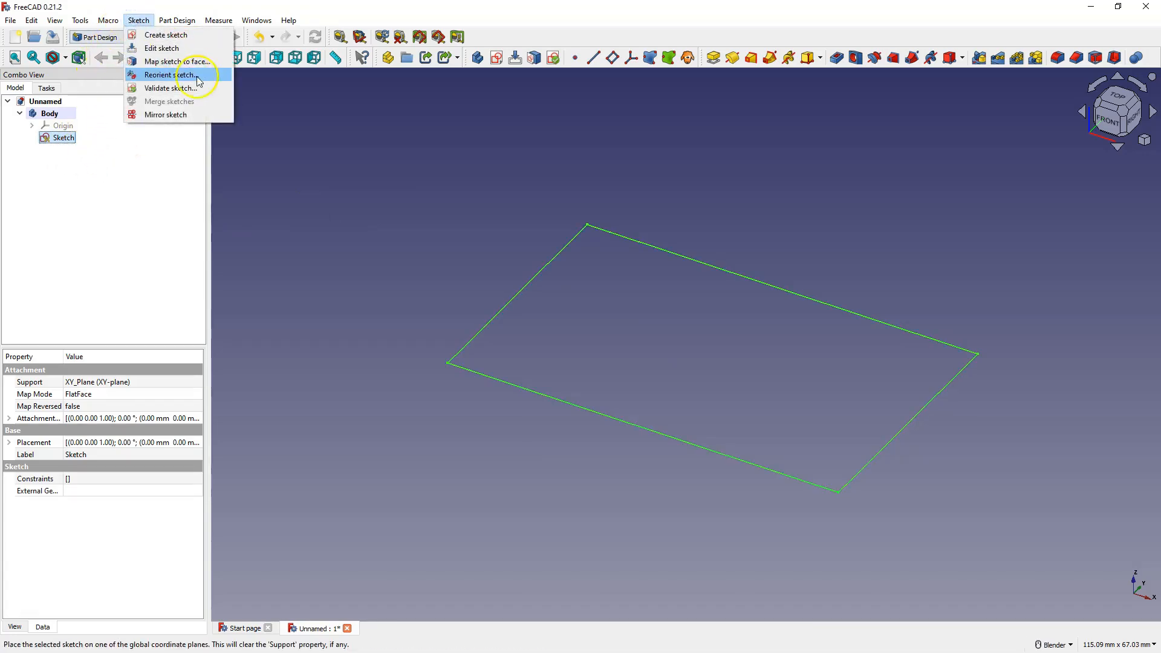
left_click(169, 88)
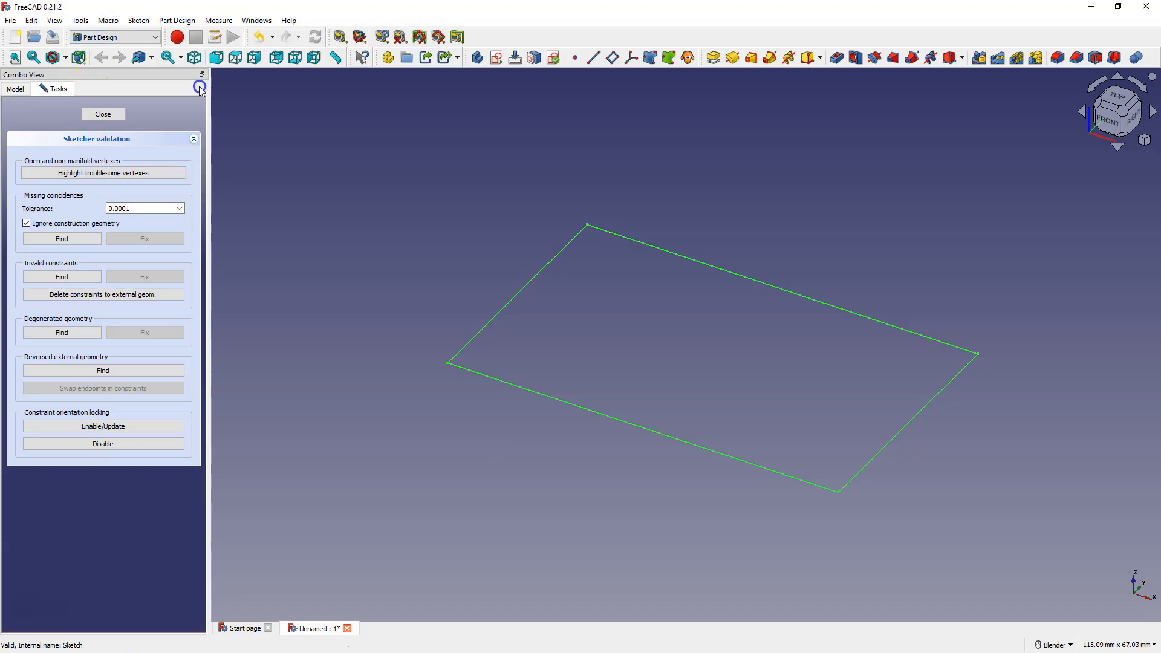
left_click(103, 172)
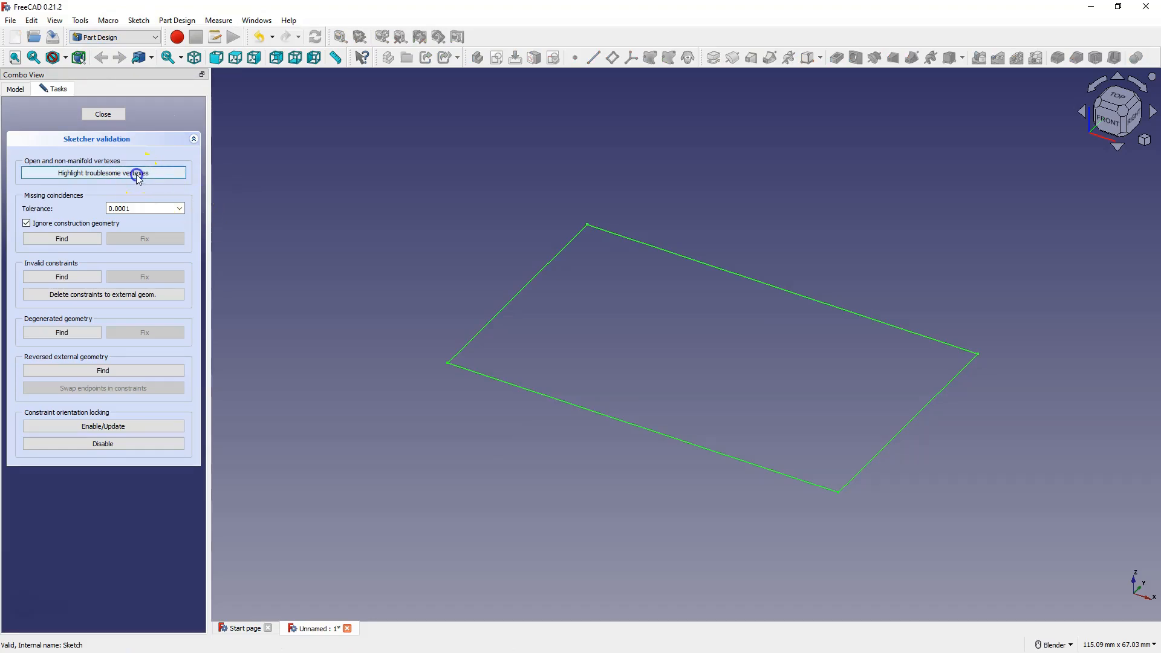
left_click(103, 172)
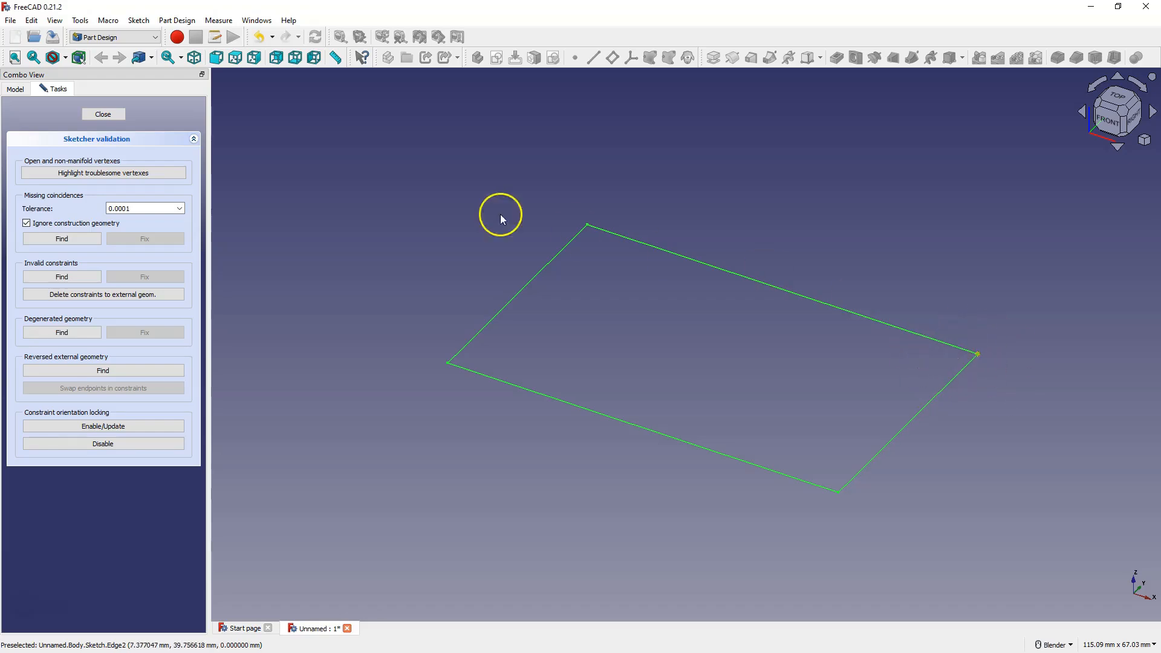
left_click(103, 114)
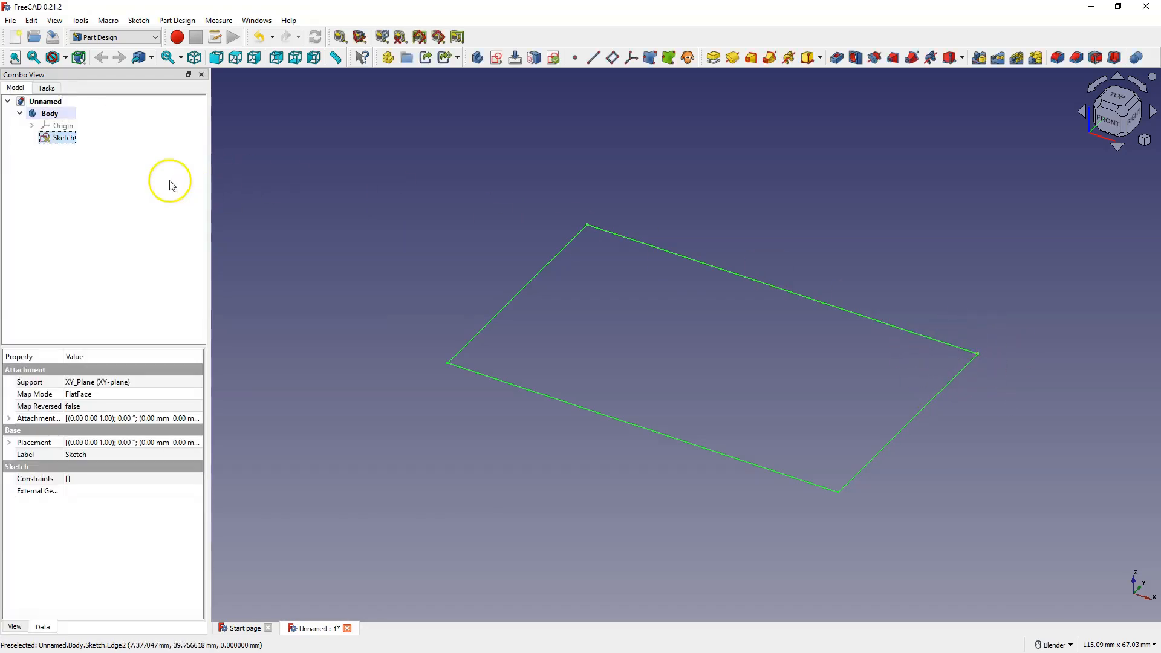
double_click(63, 138)
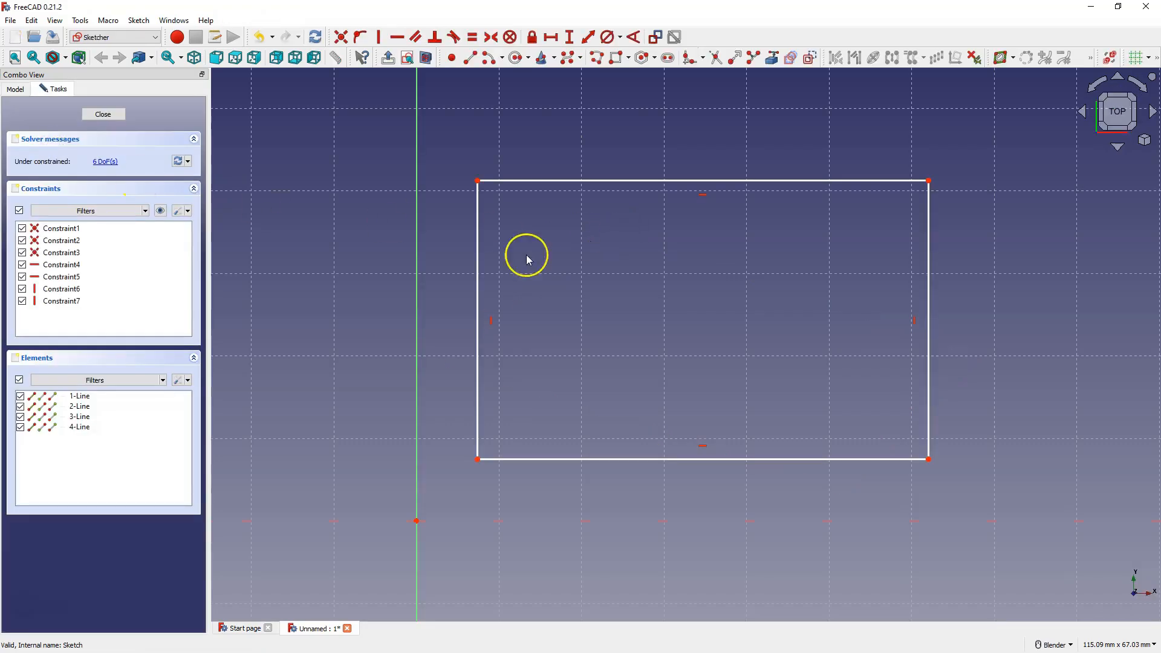
mouse_move(927, 162)
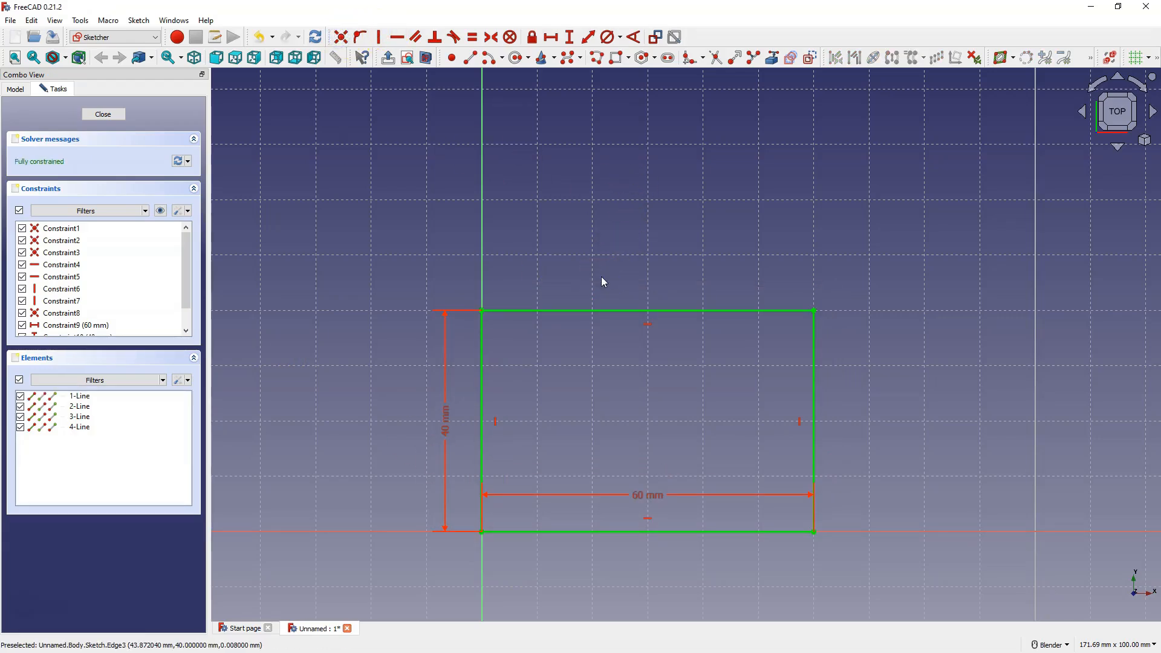
mouse_move(826, 317)
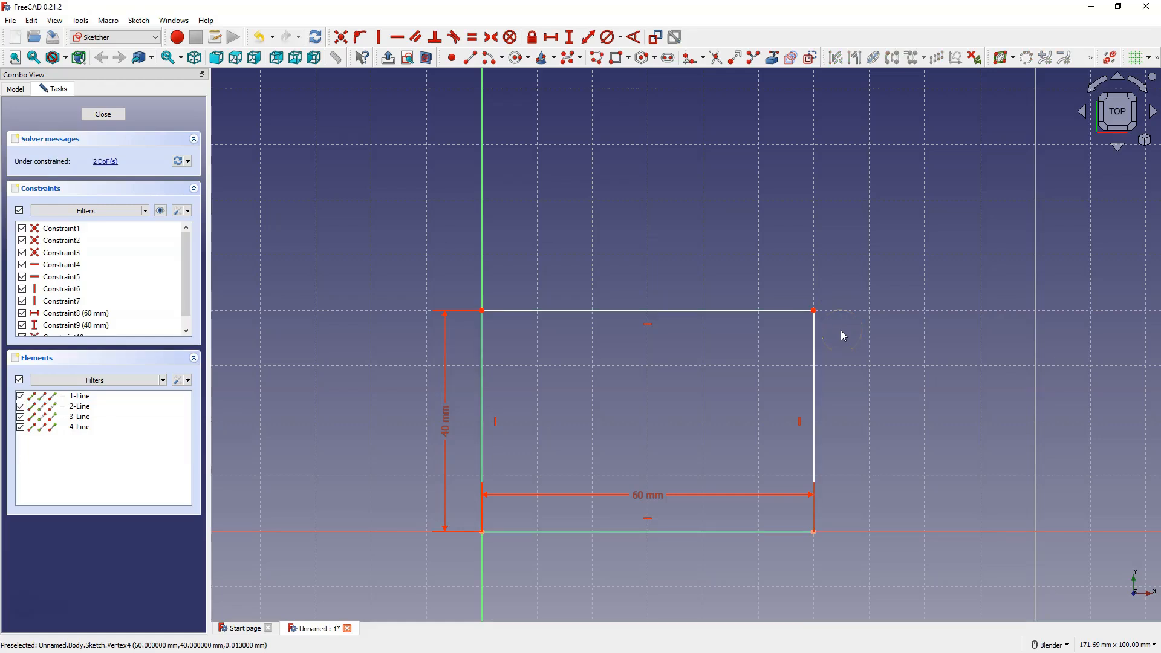
mouse_move(777, 380)
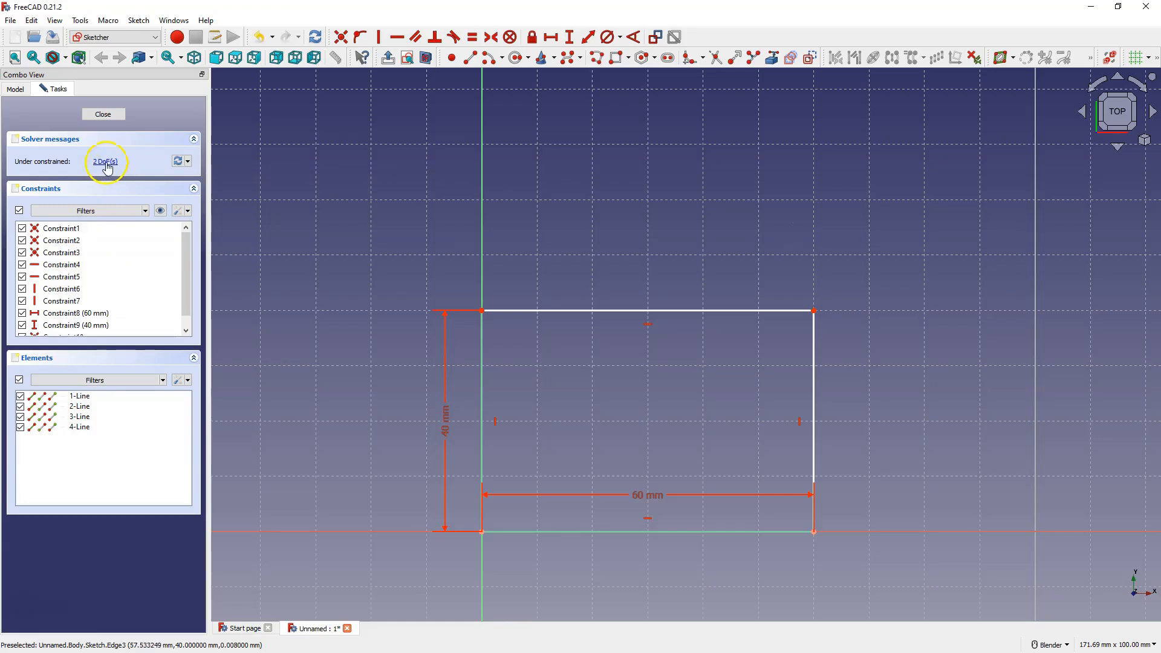
Step: Select the remaining 2 DoF geometry and make the top-right corner points coincident
left_click(813, 311)
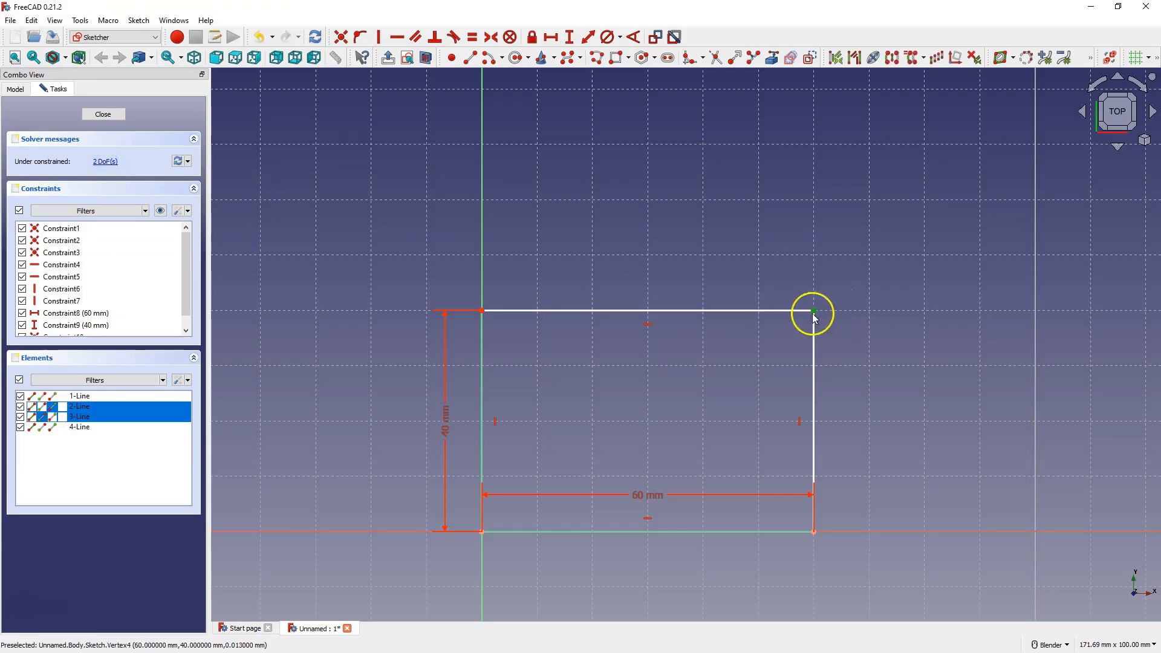
mouse_move(752, 295)
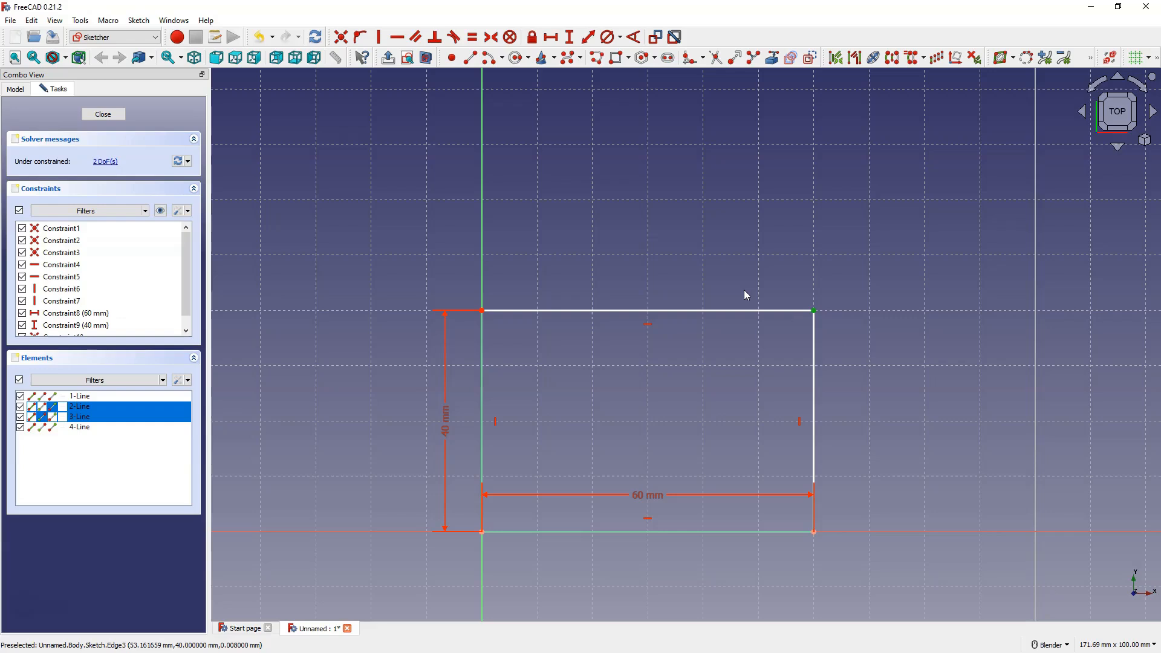
mouse_move(773, 310)
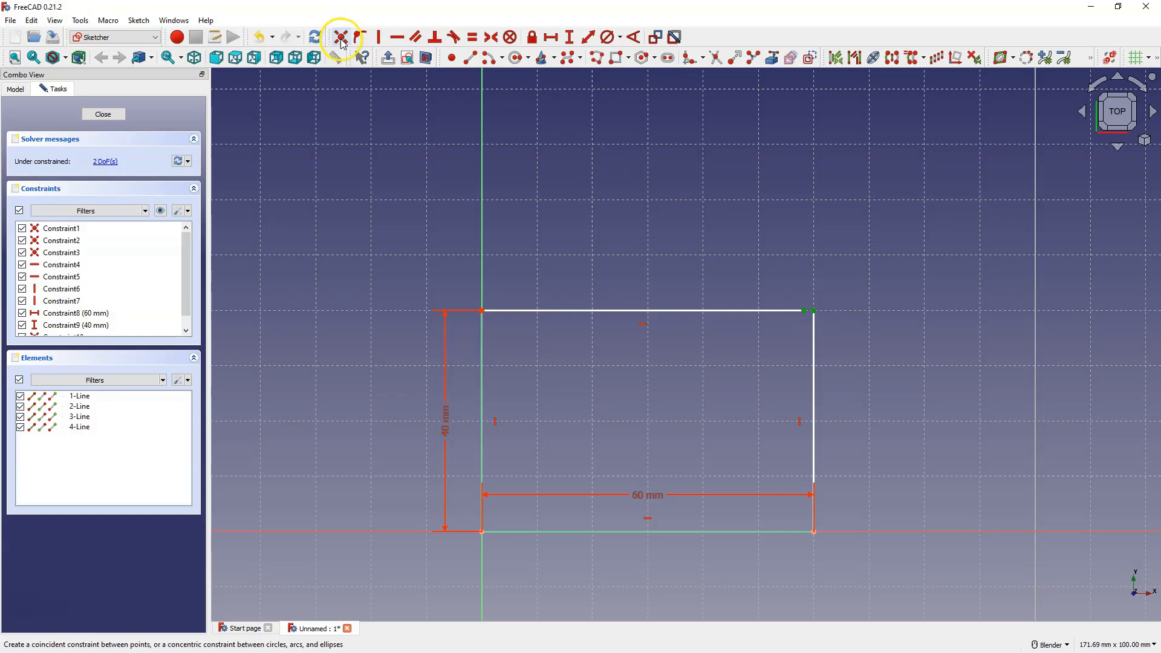
left_click(341, 37)
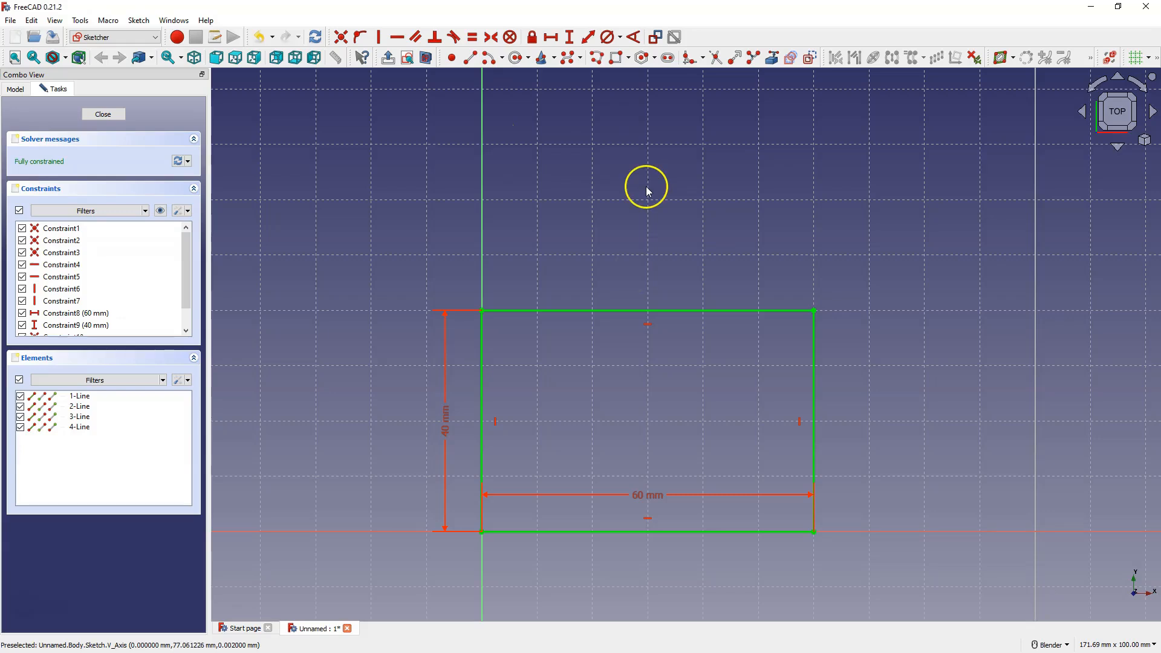
mouse_move(482, 311)
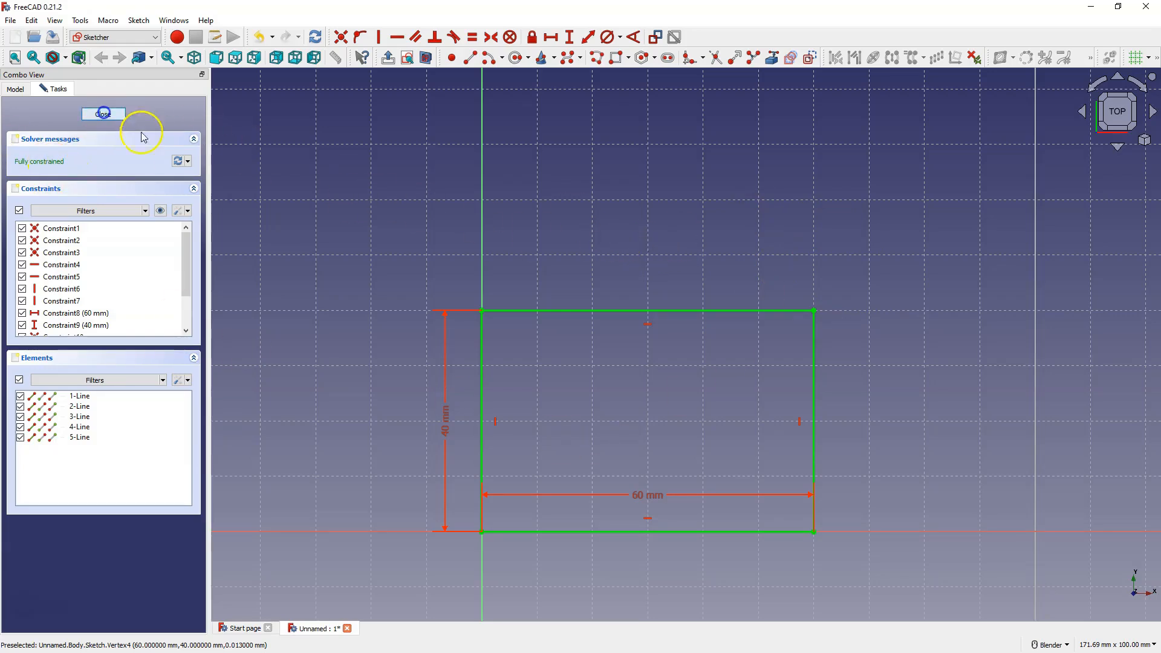
Step: Close the sketch, try padding it again, and cancel the empty pad
left_click(102, 113)
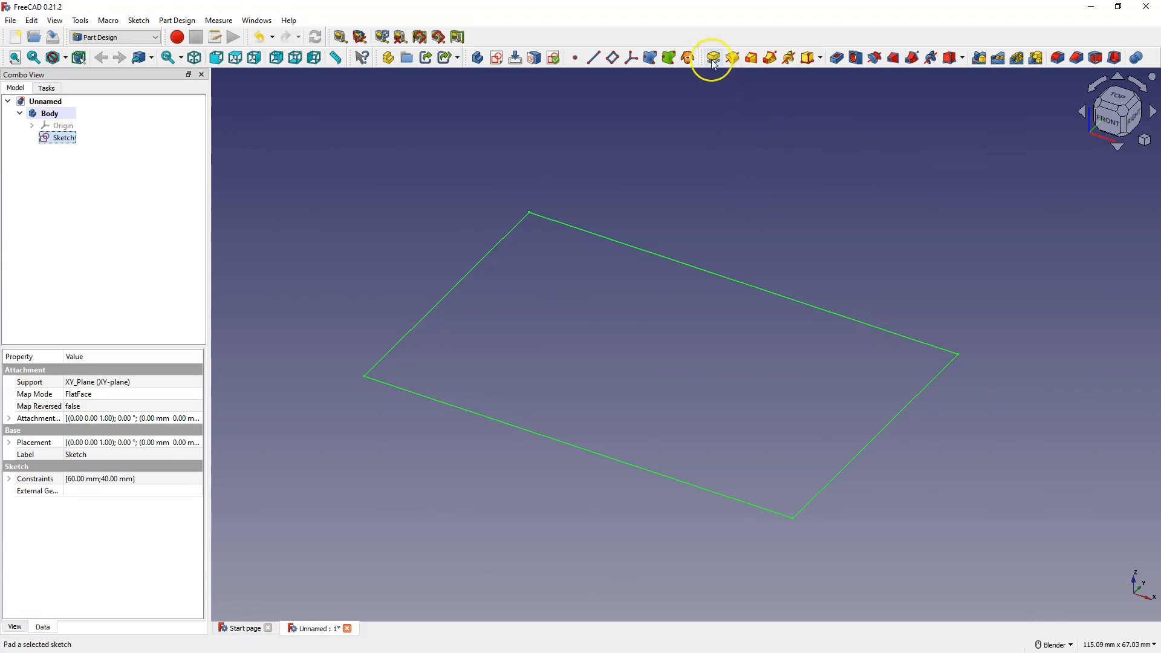
left_click(711, 58)
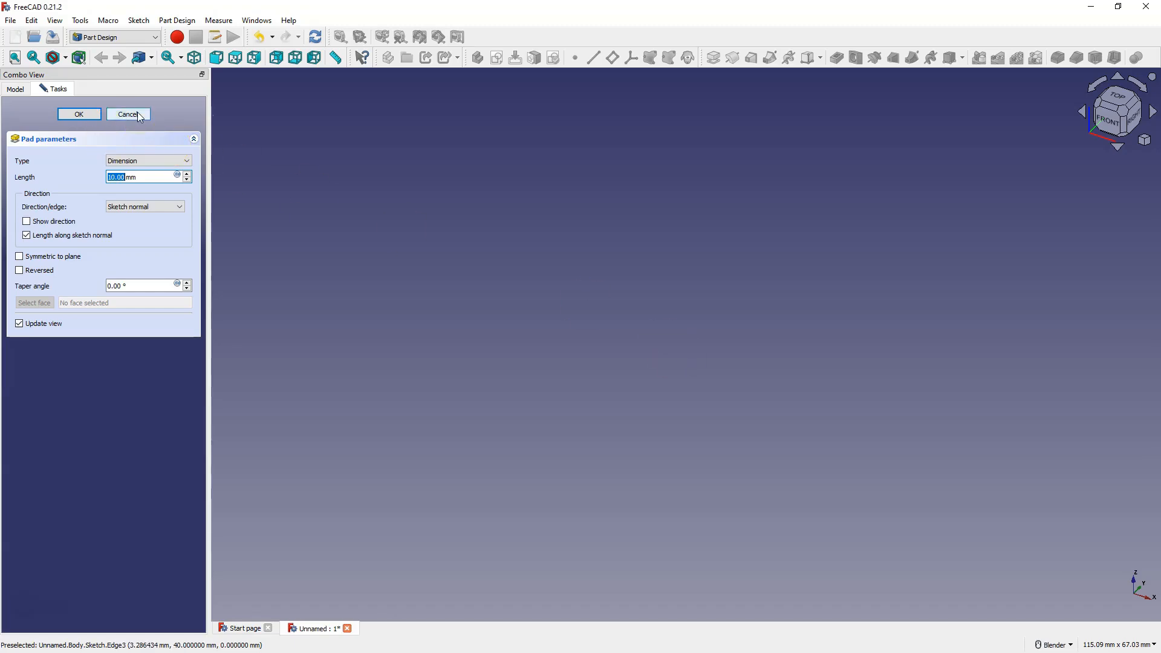
left_click(126, 113)
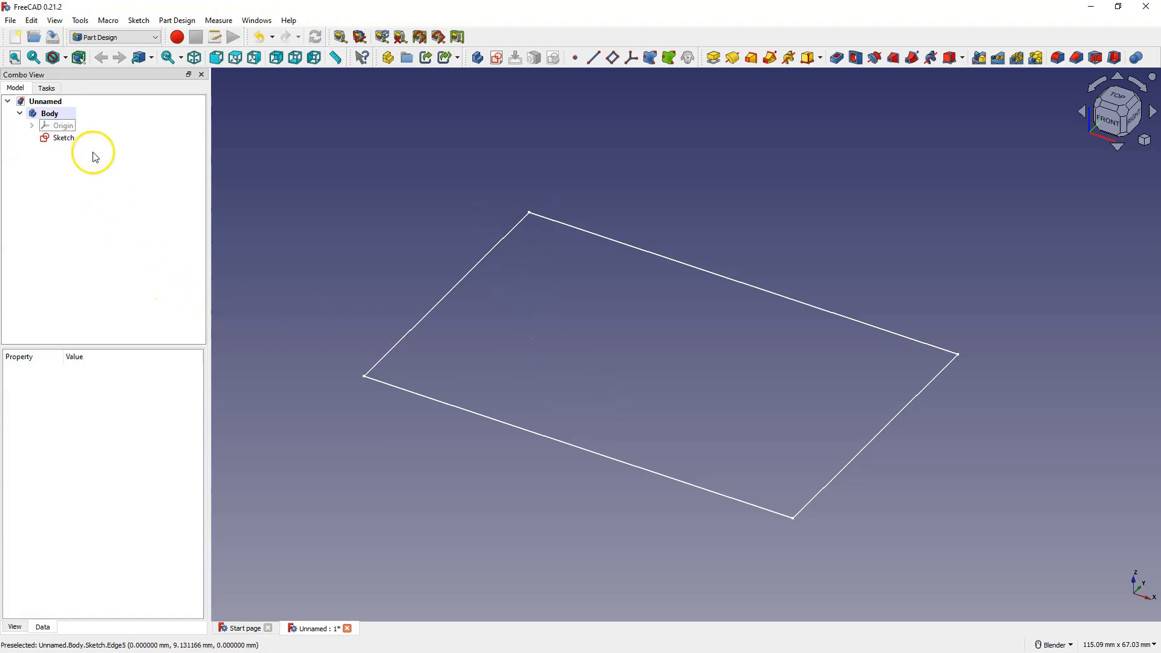
left_click(62, 138)
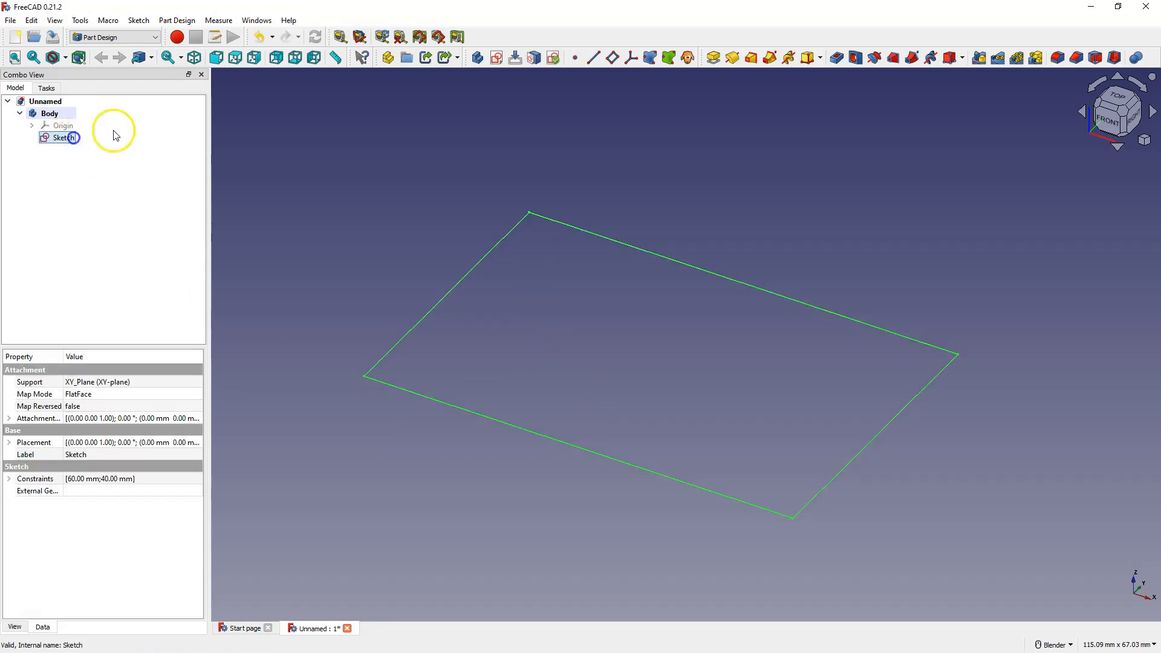
left_click(138, 20)
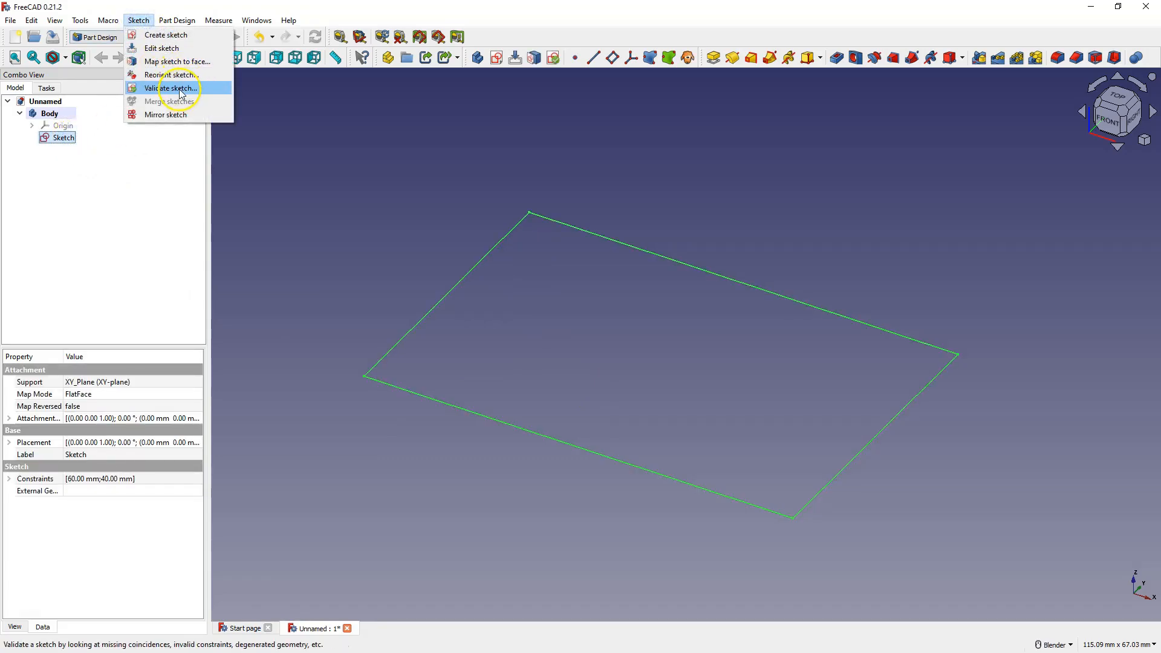
left_click(172, 88)
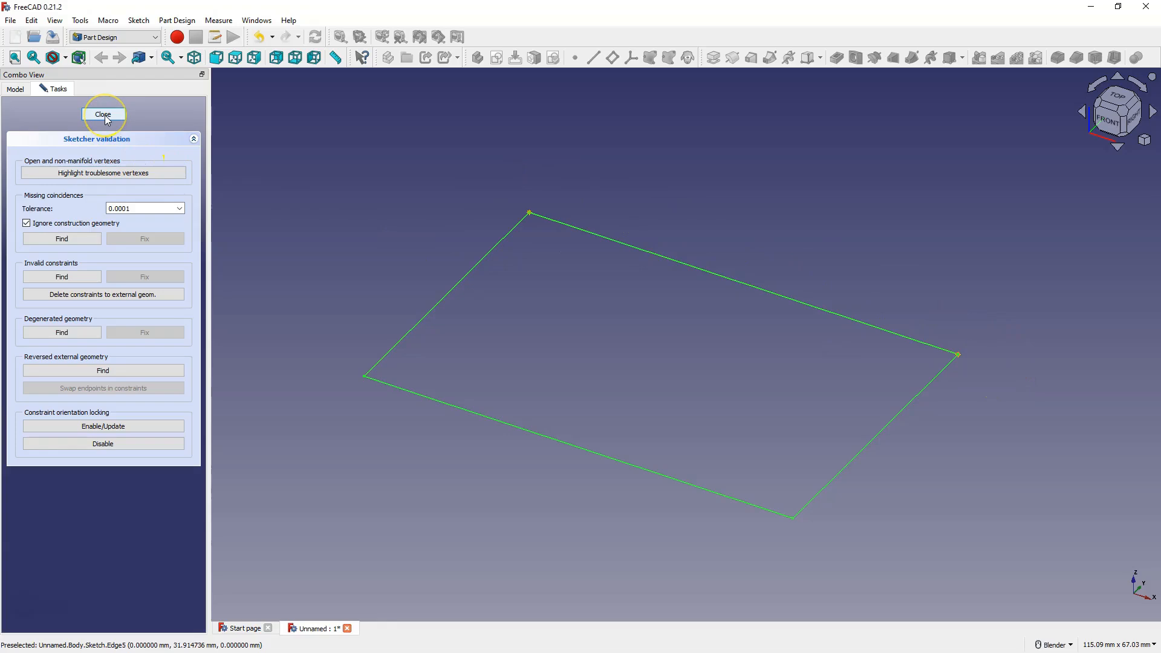
left_click(103, 114)
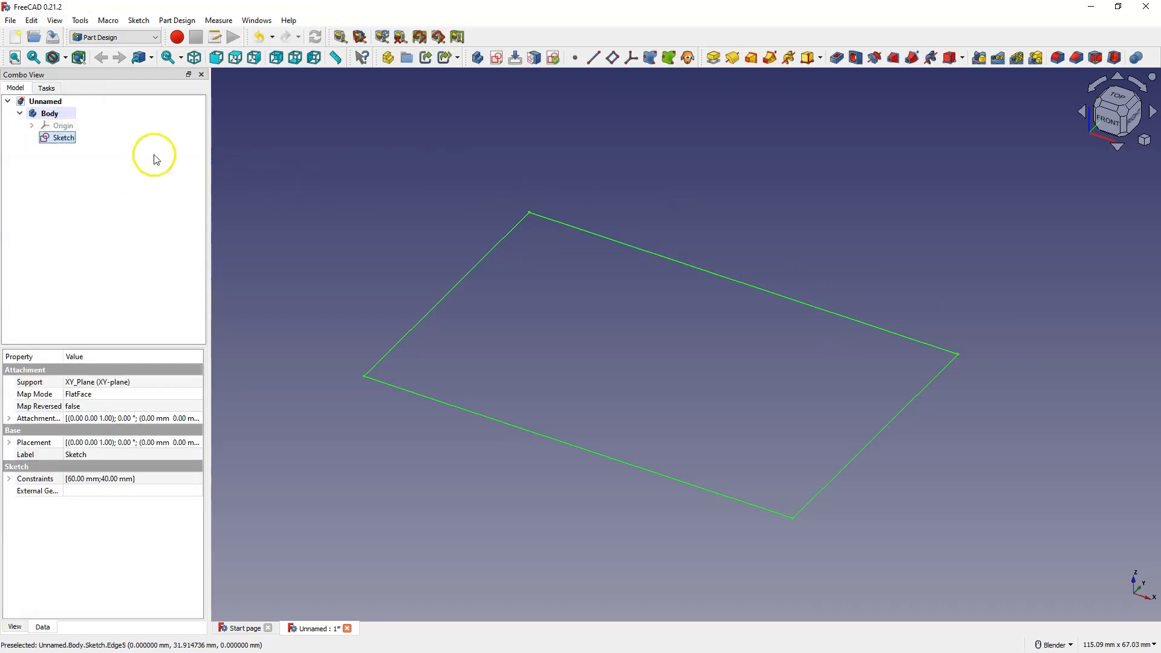
Step: Reopen the sketch, inspect lines in the Elements list, and delete duplicate 5-Line
double_click(65, 138)
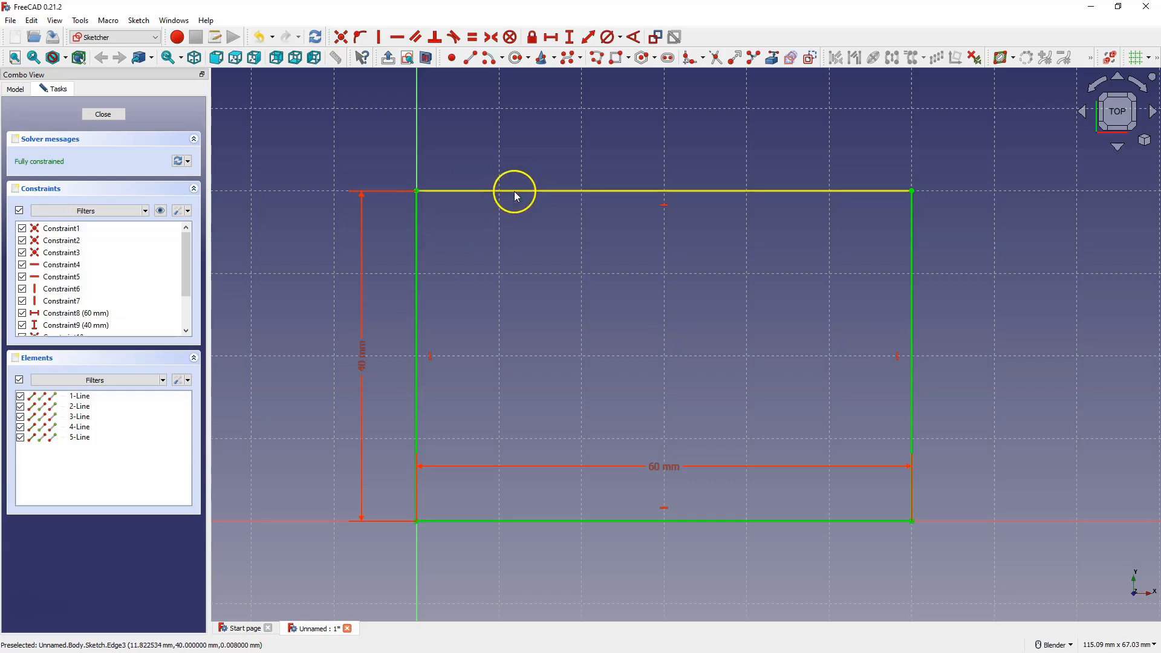
left_click(580, 191)
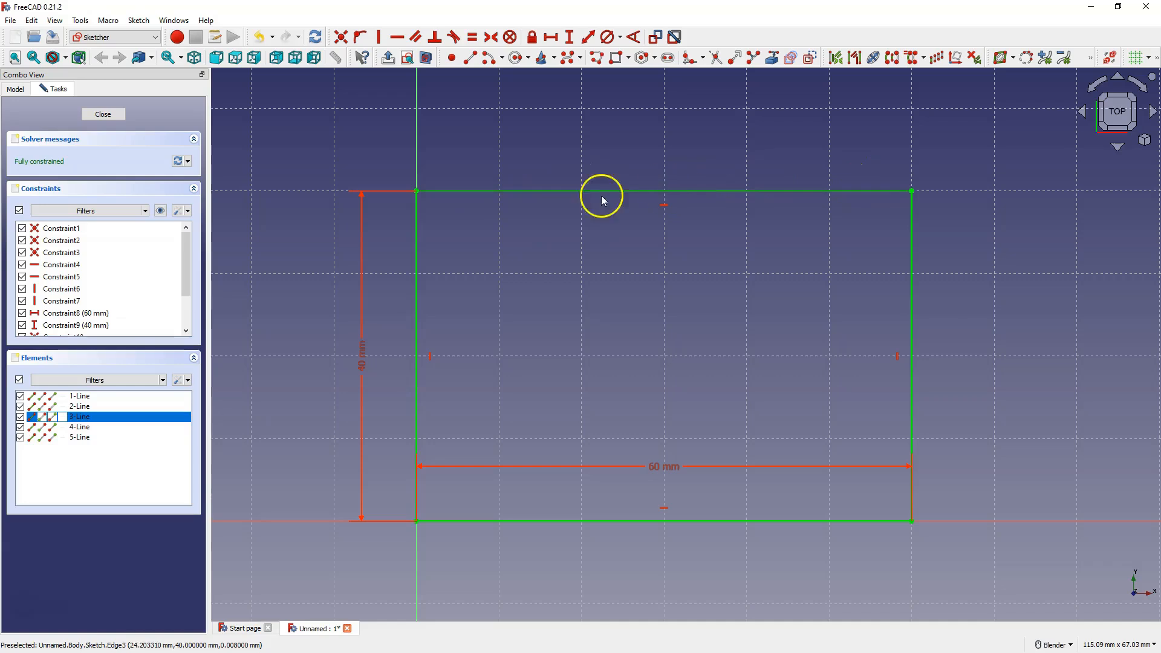
left_click(79, 395)
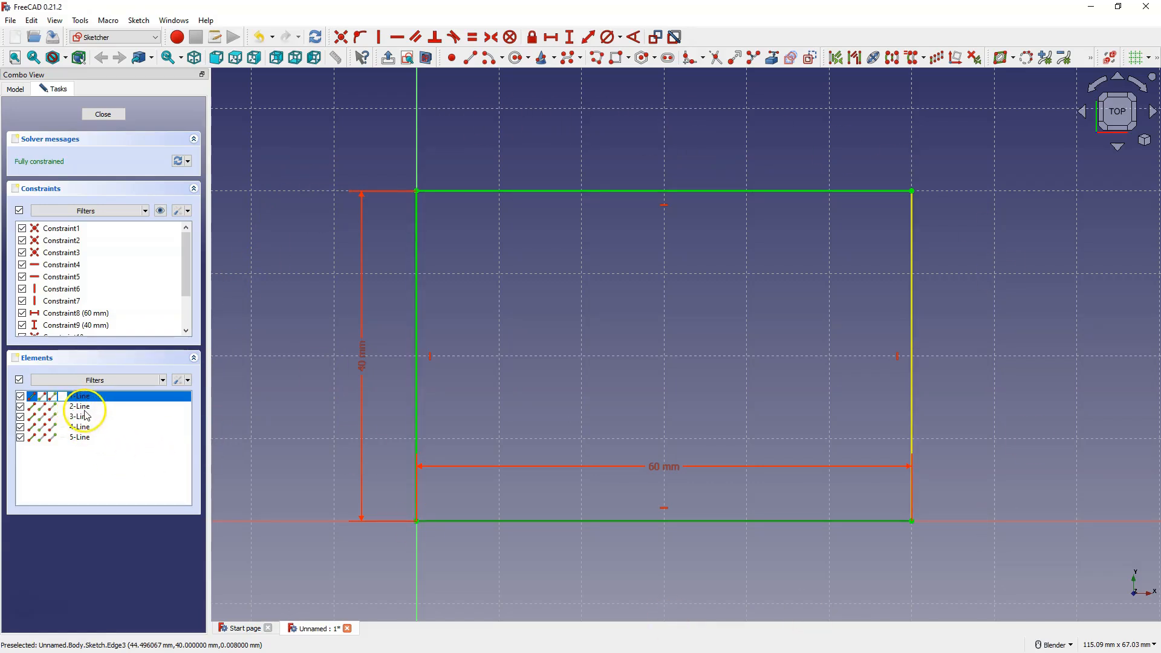
left_click(79, 406)
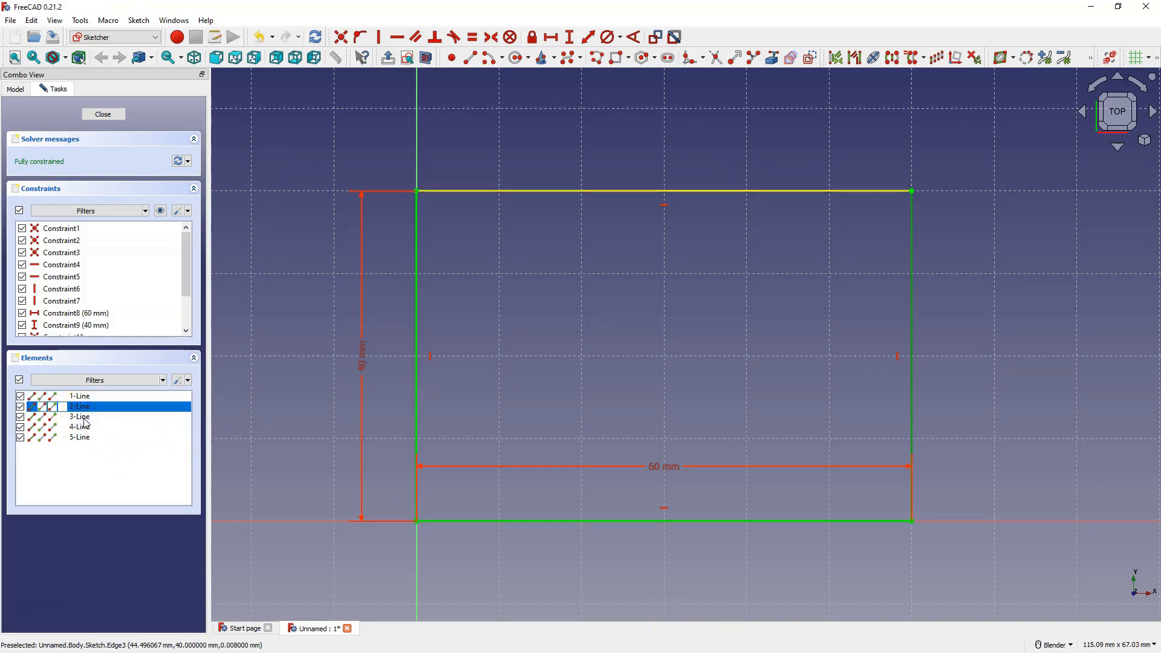
left_click(79, 426)
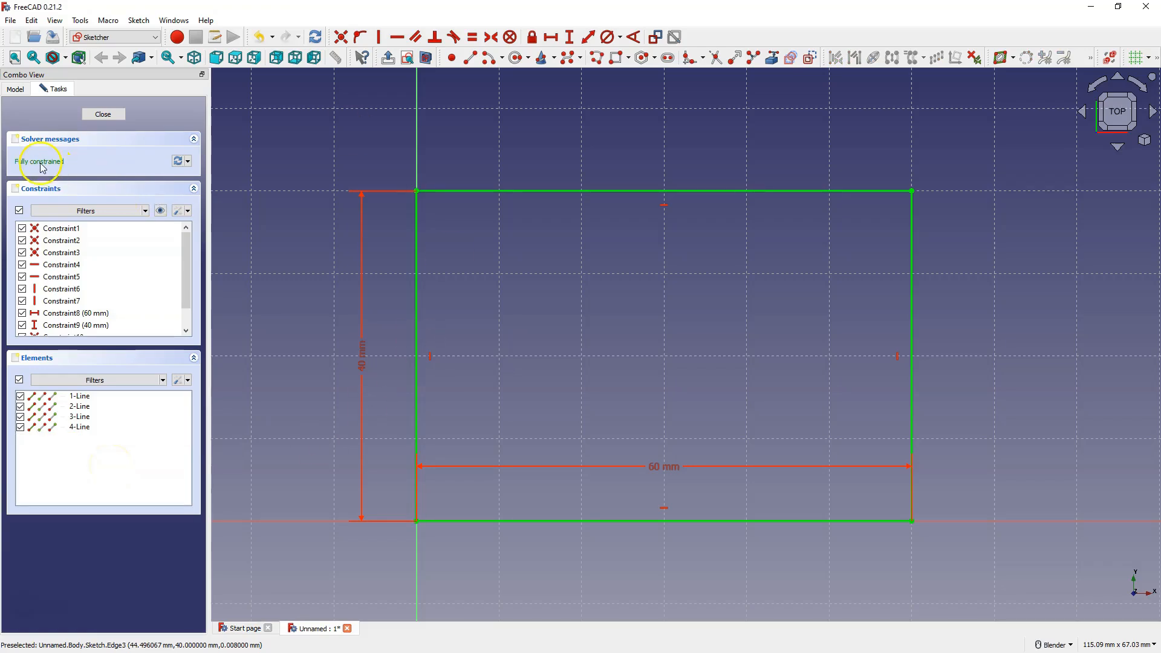
Step: Close the sketch and pad the rectangle to a length of 10 mm
left_click(102, 114)
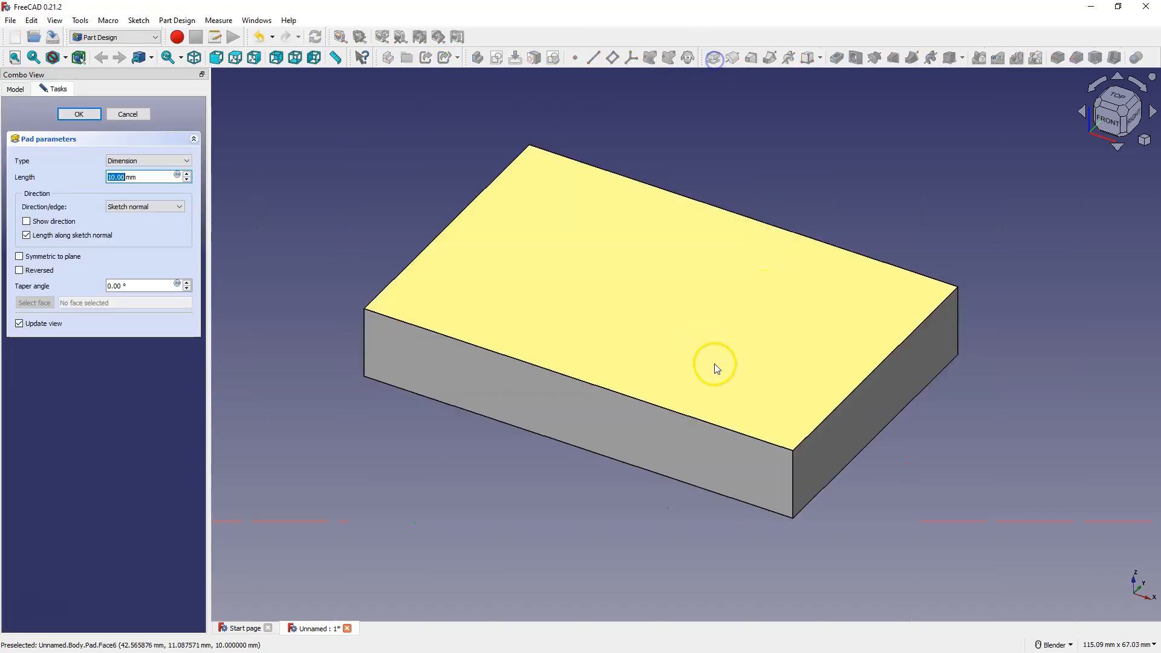
mouse_move(405, 170)
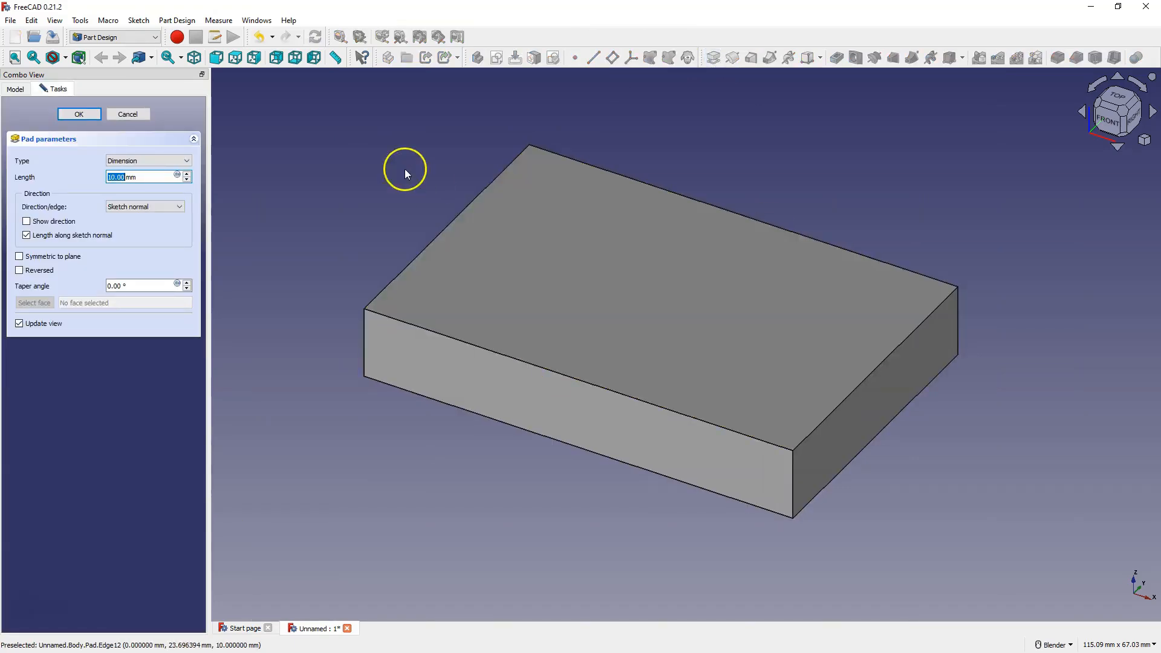
left_click(79, 114)
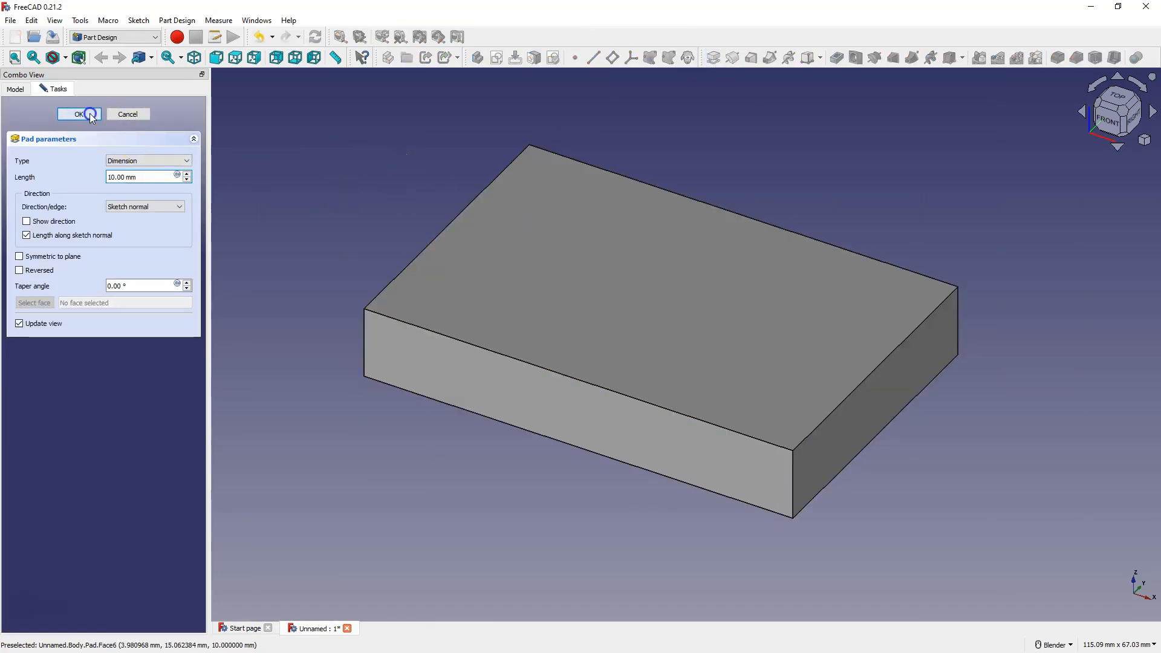
left_click(79, 113)
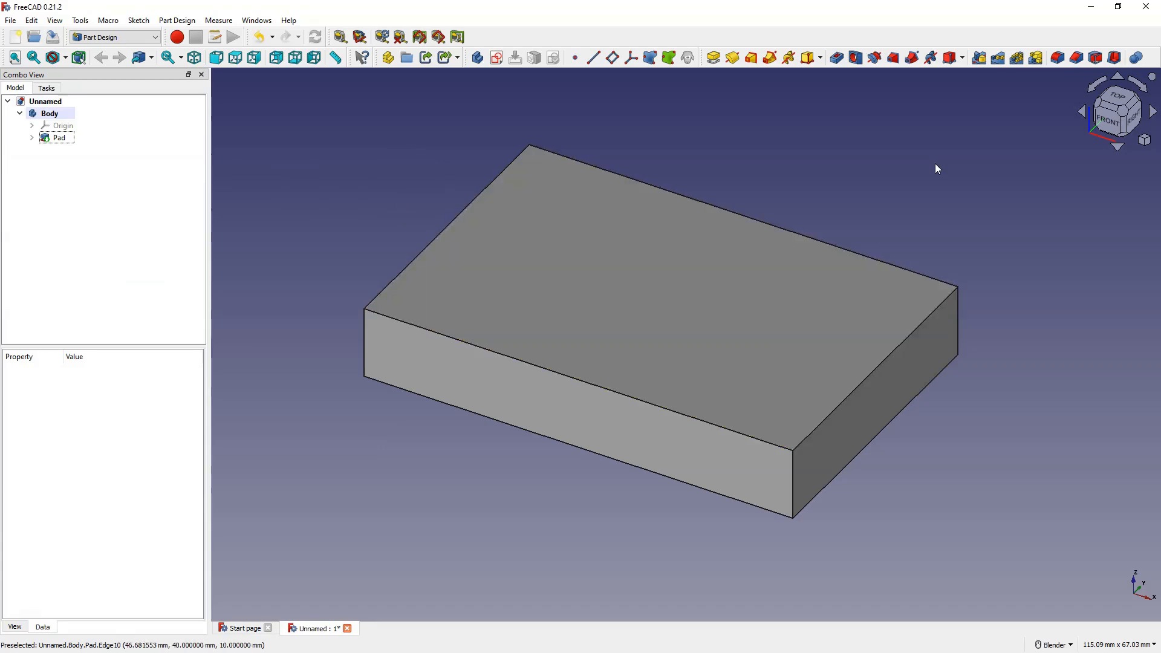